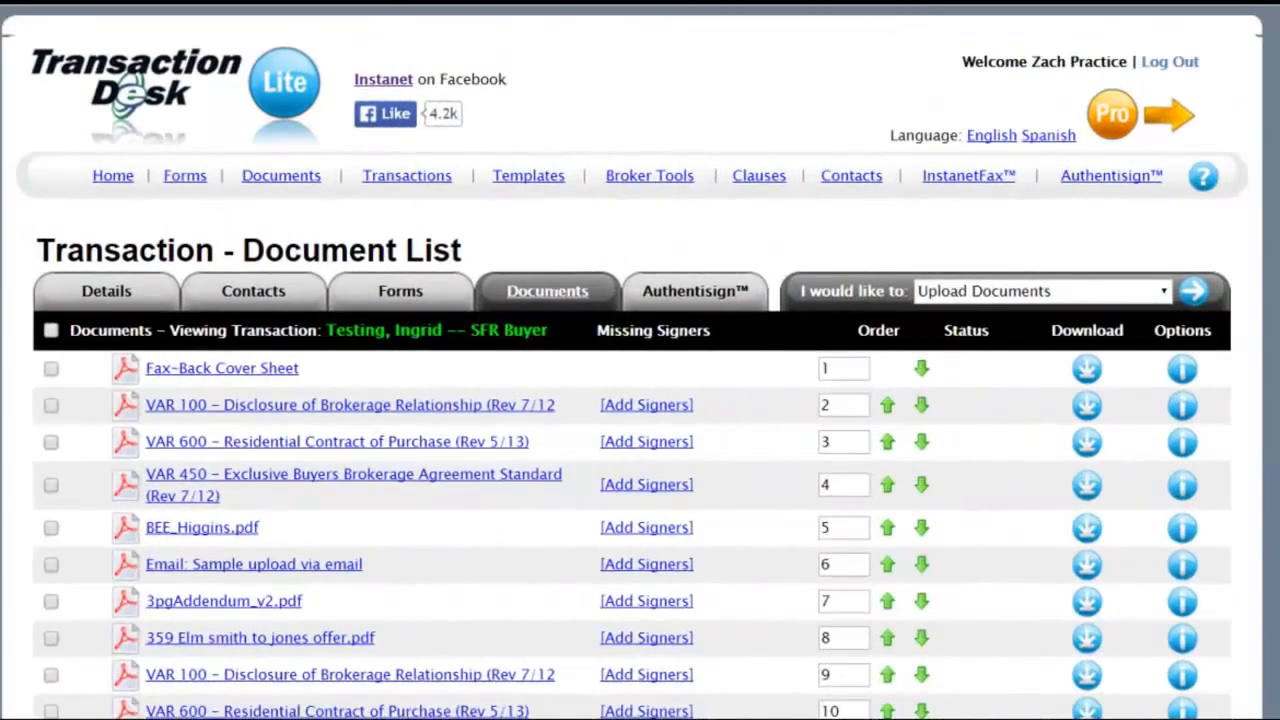
mouse_move(568, 316)
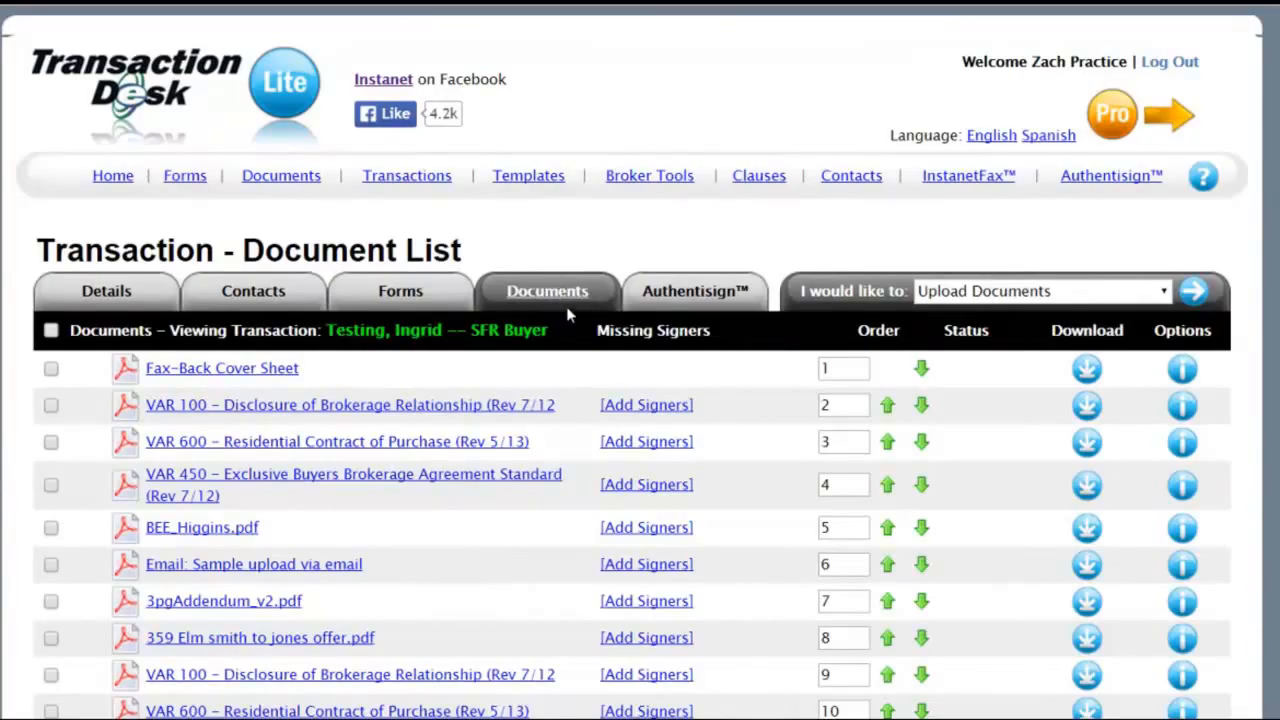
mouse_move(68, 460)
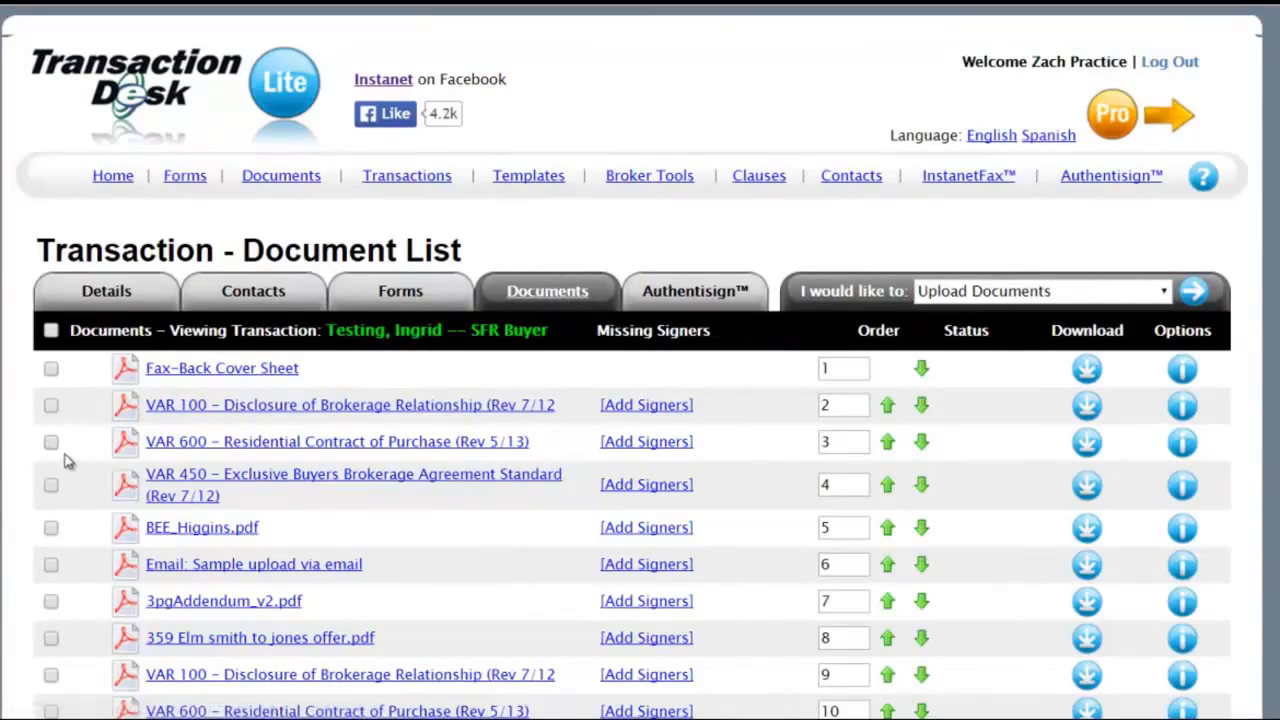
Select the VAR 600 Residential Contract of Purchase and choose Slice Selected Document
click(52, 442)
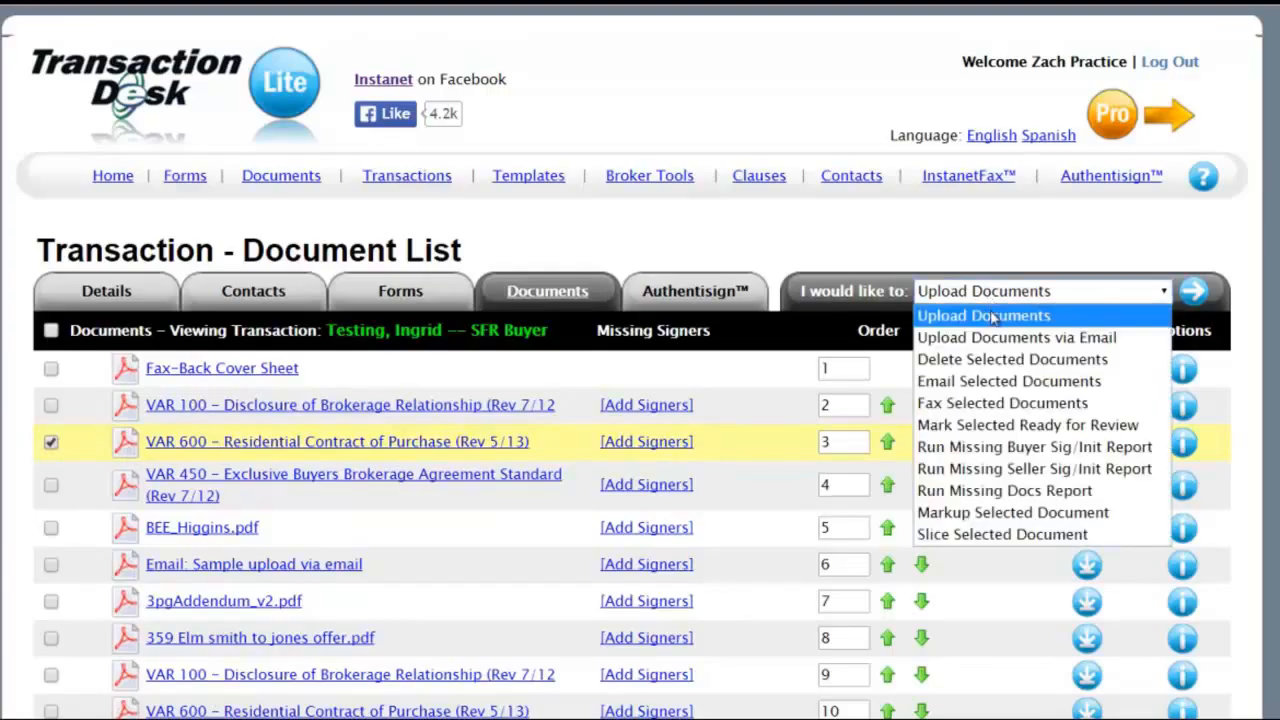
mouse_move(1002, 534)
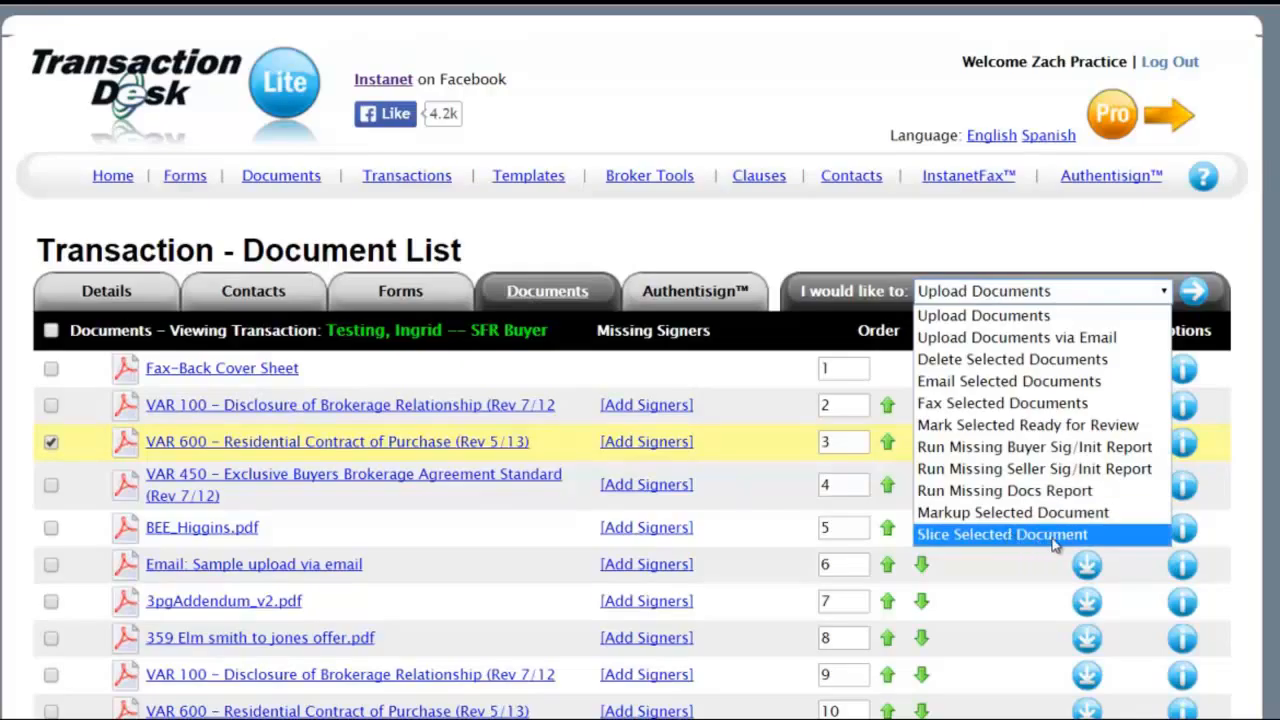
mouse_move(1116, 544)
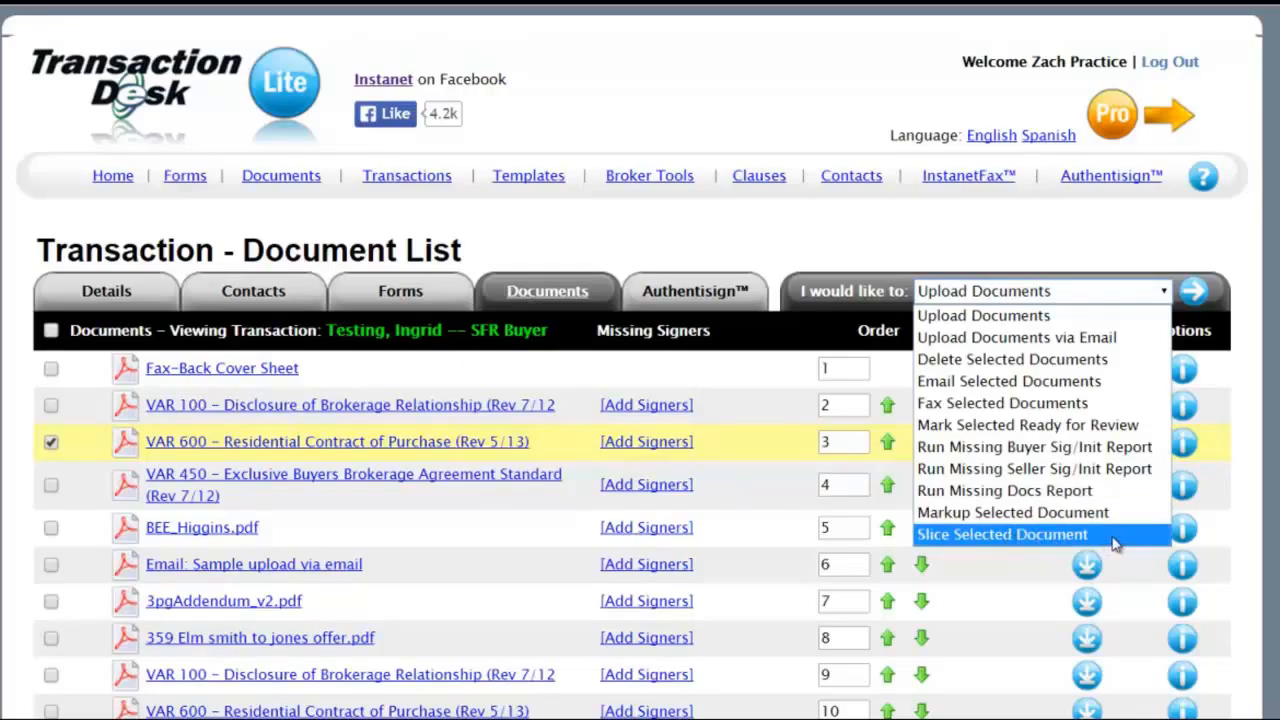
click(1000, 534)
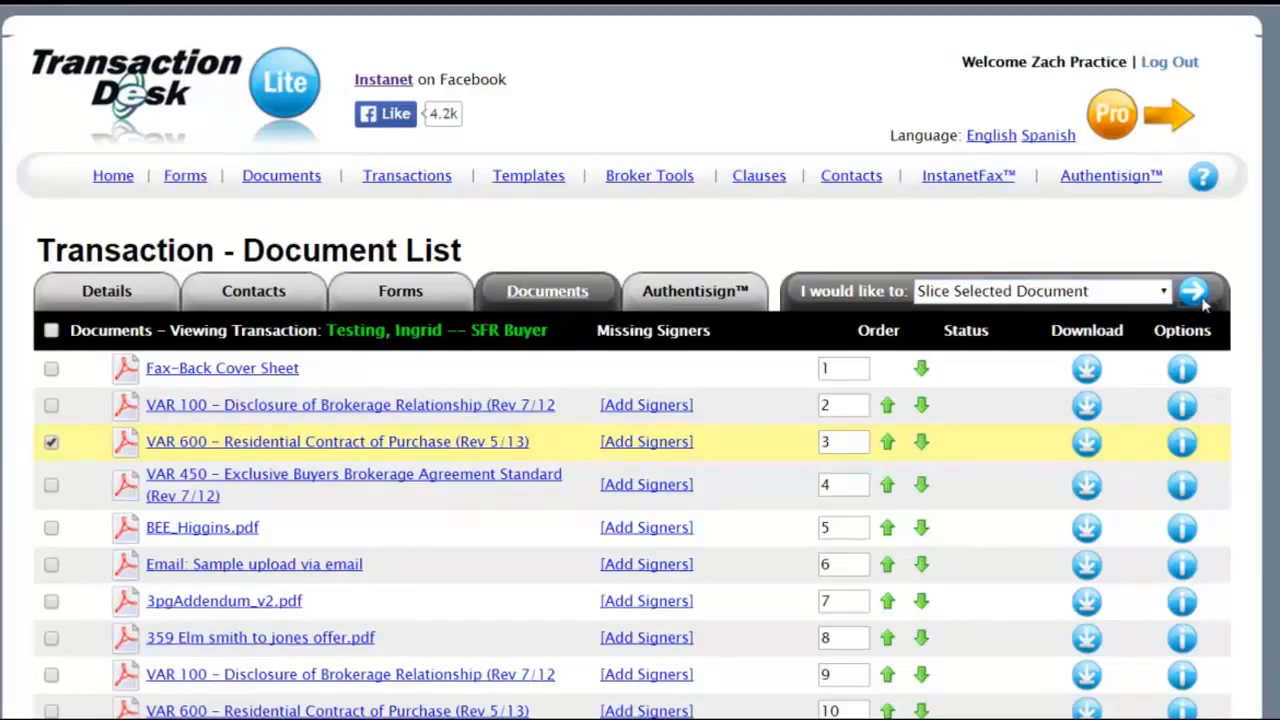
Run the slice action and select page thumbnails four through six
click(1198, 292)
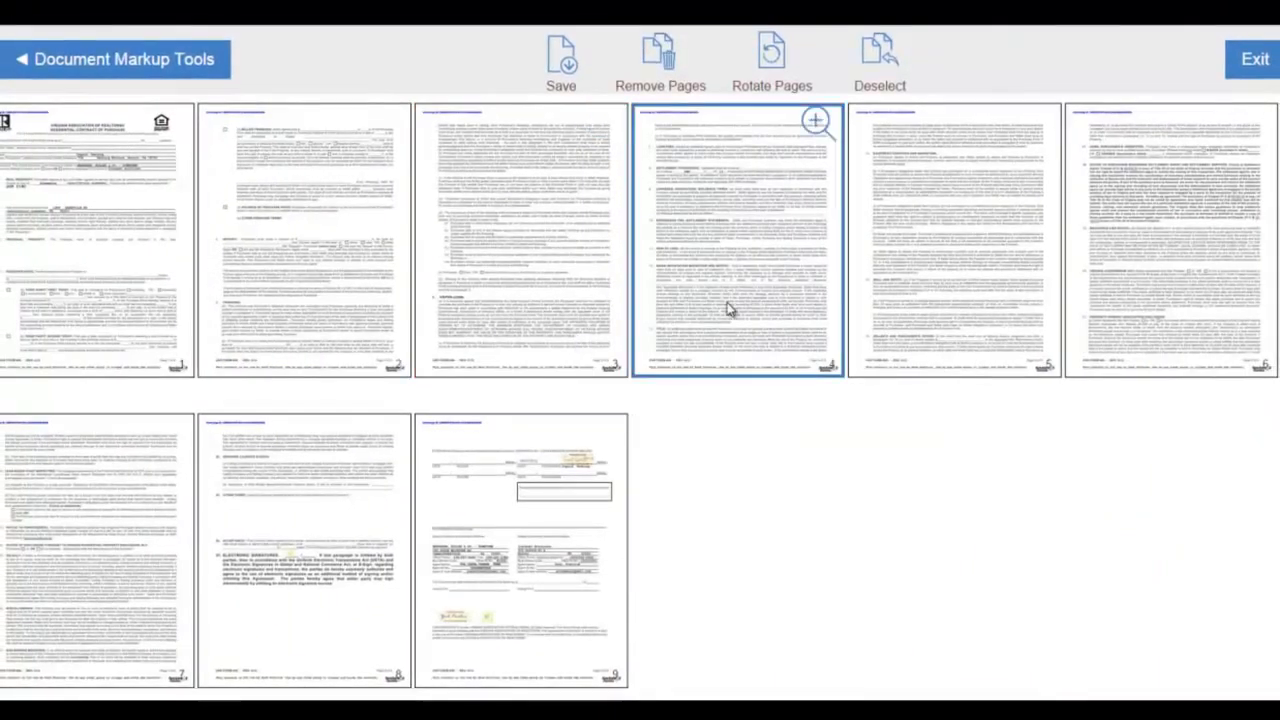
click(1170, 240)
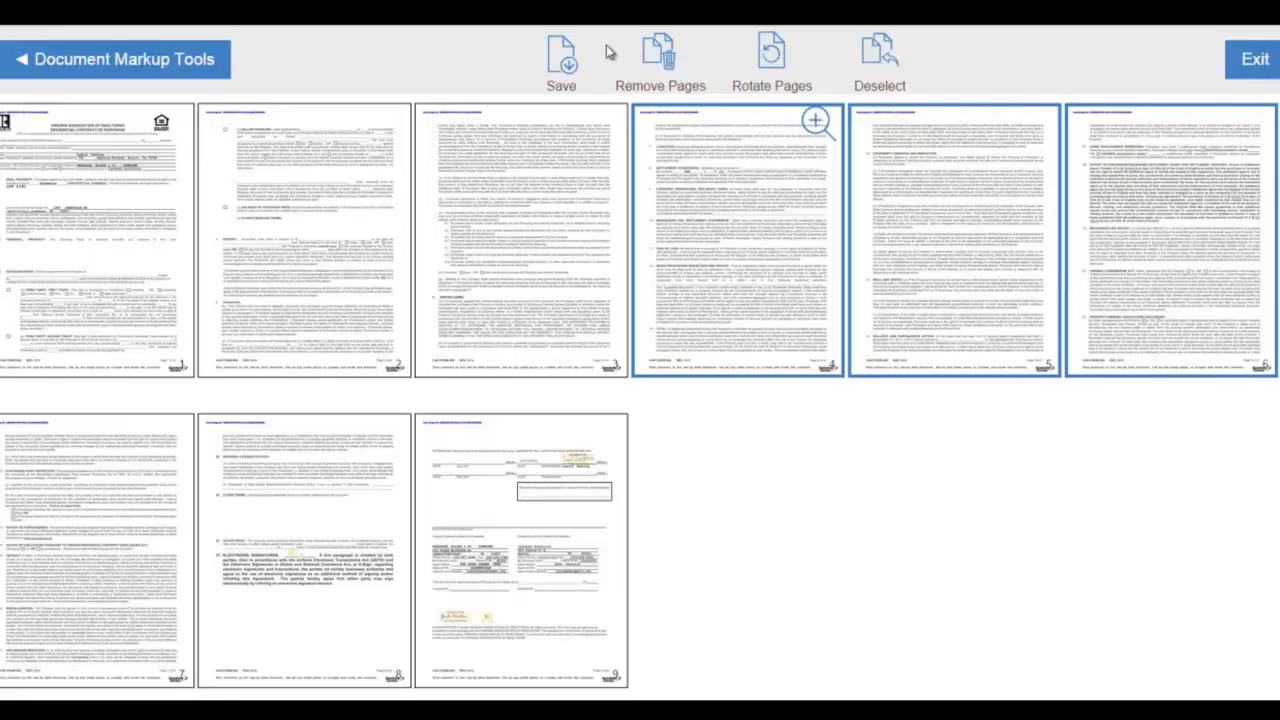
Start saving the selected pages, review Replace Document, and return to Save Document As
click(560, 56)
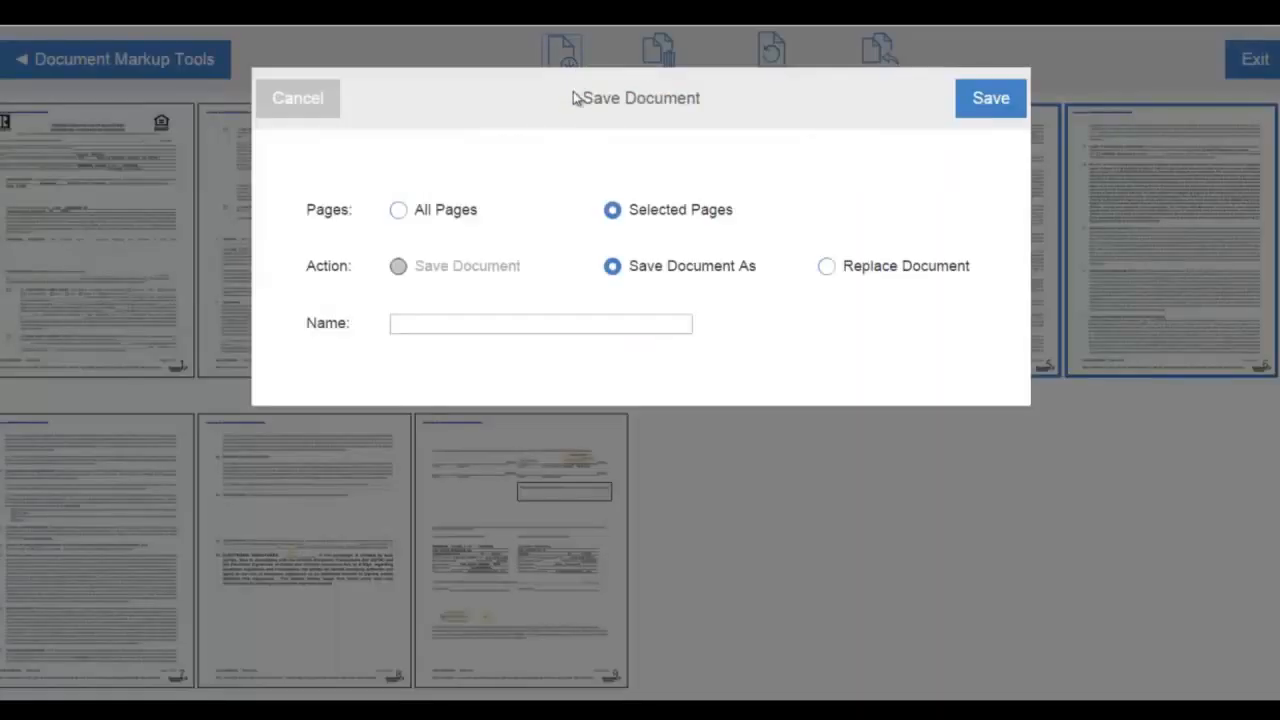
mouse_move(624, 256)
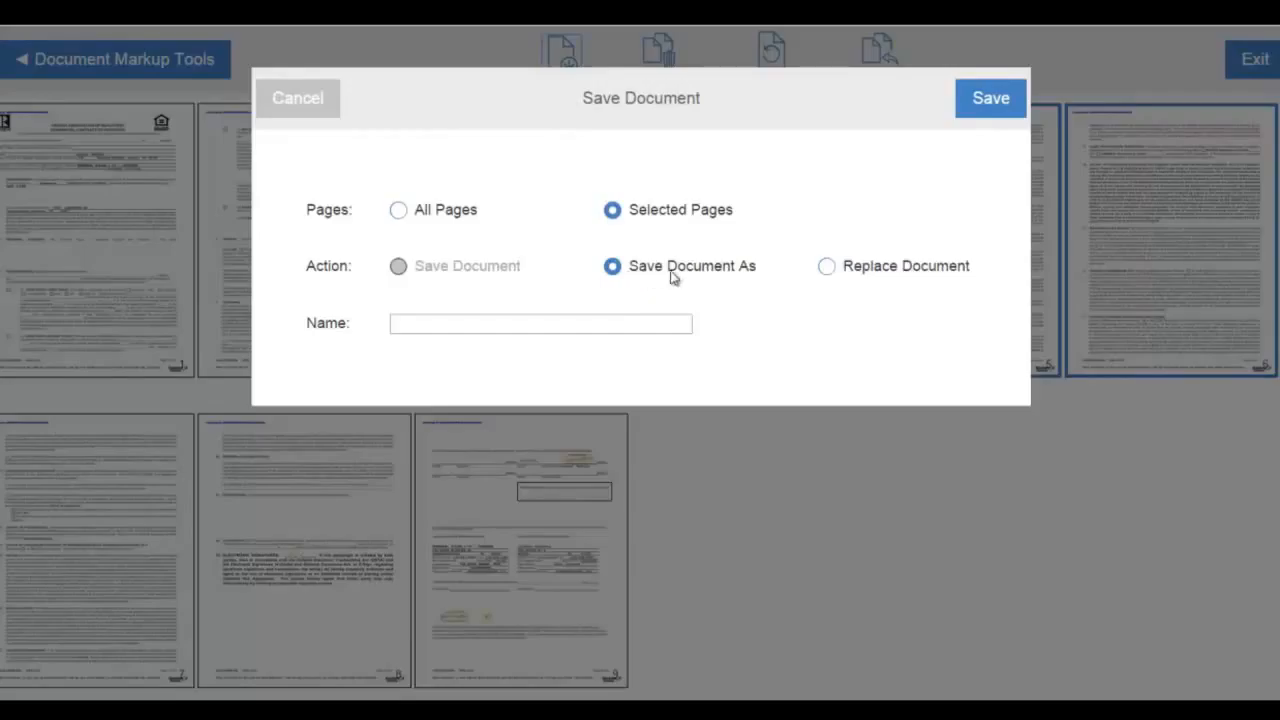
mouse_move(730, 280)
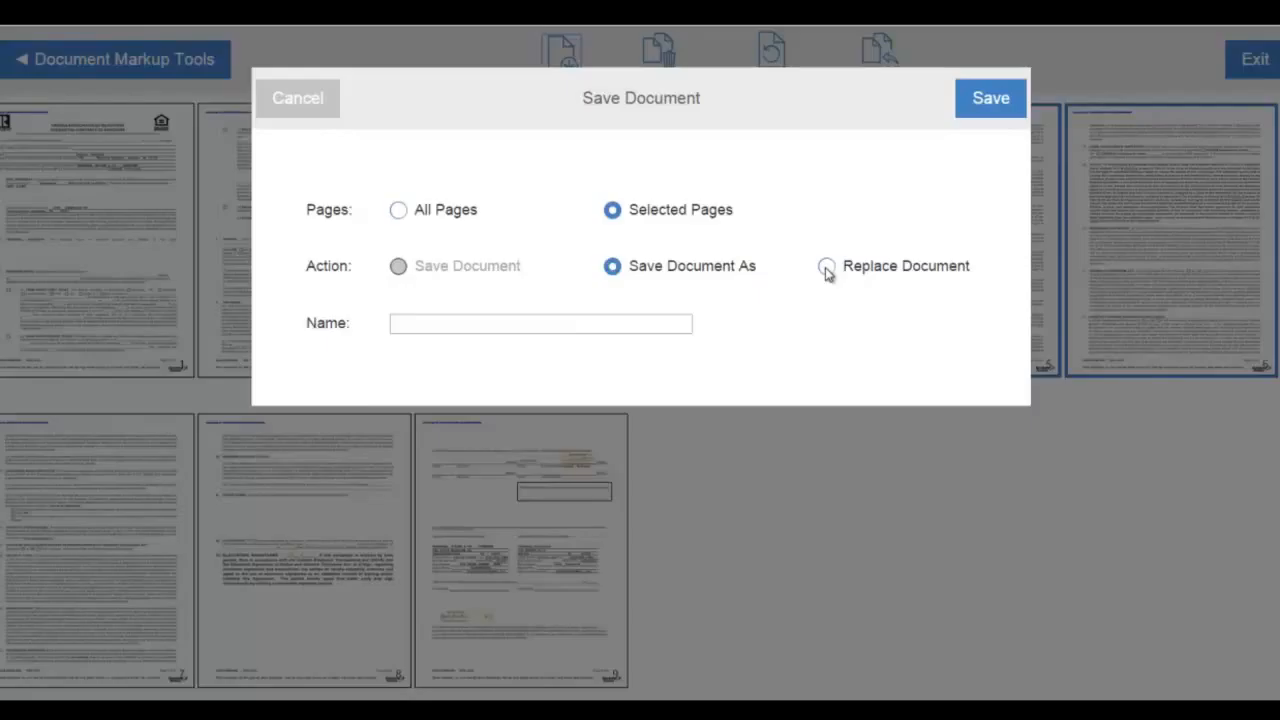
click(826, 264)
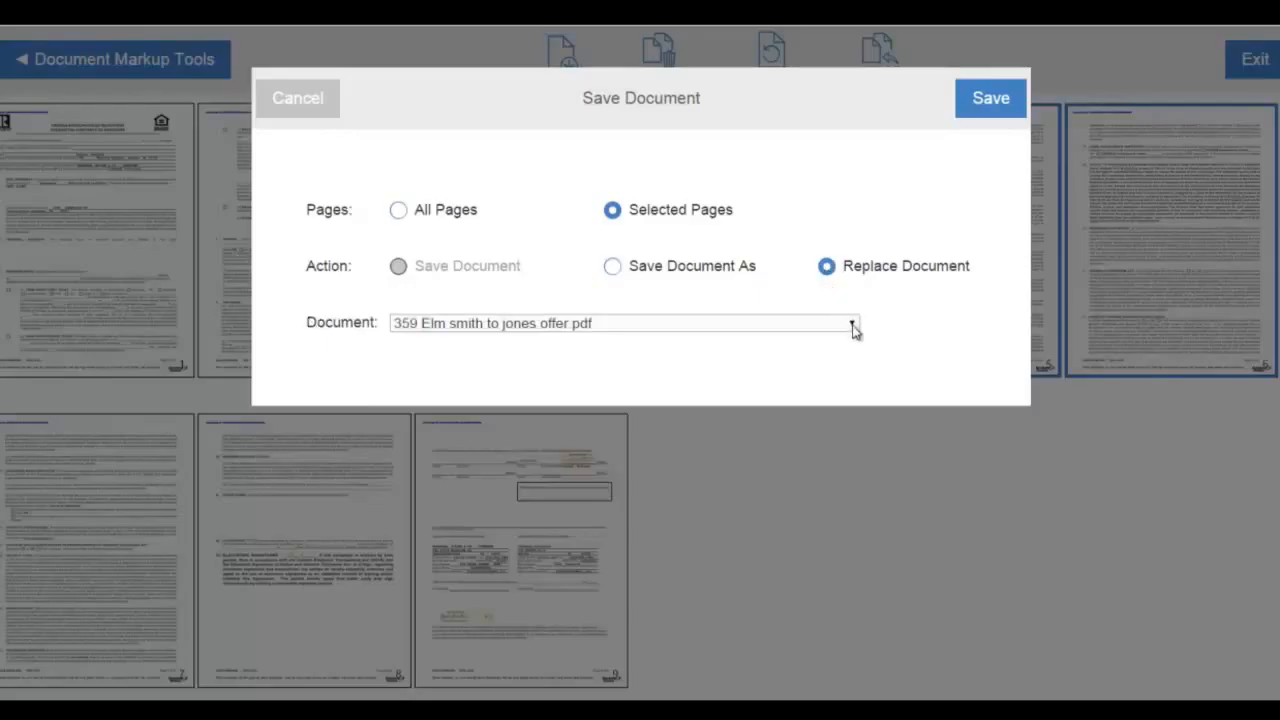
click(852, 322)
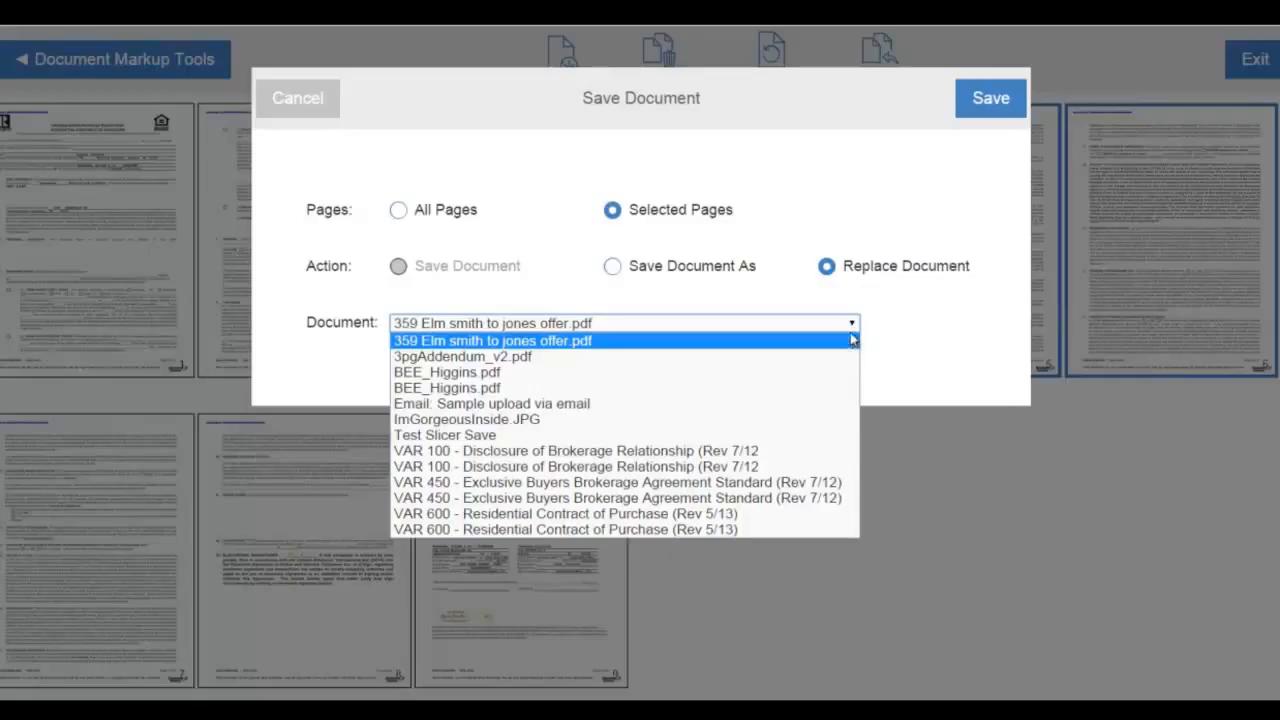
click(492, 340)
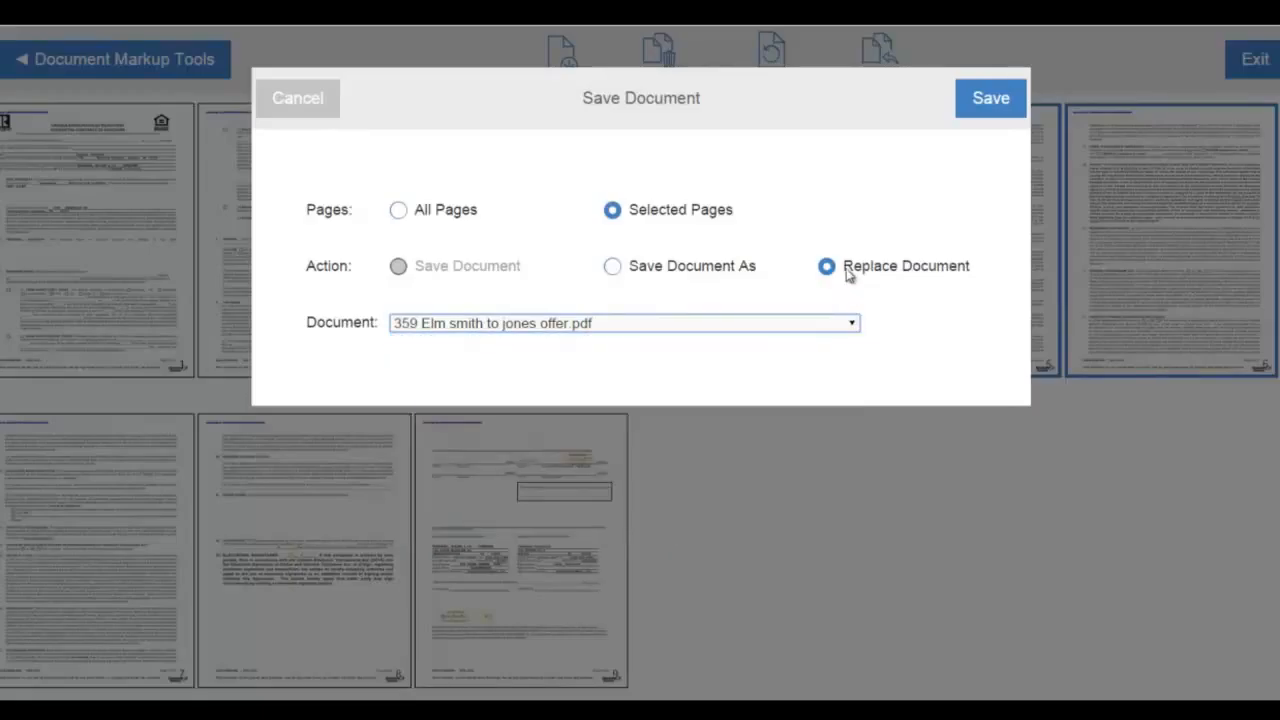
click(612, 264)
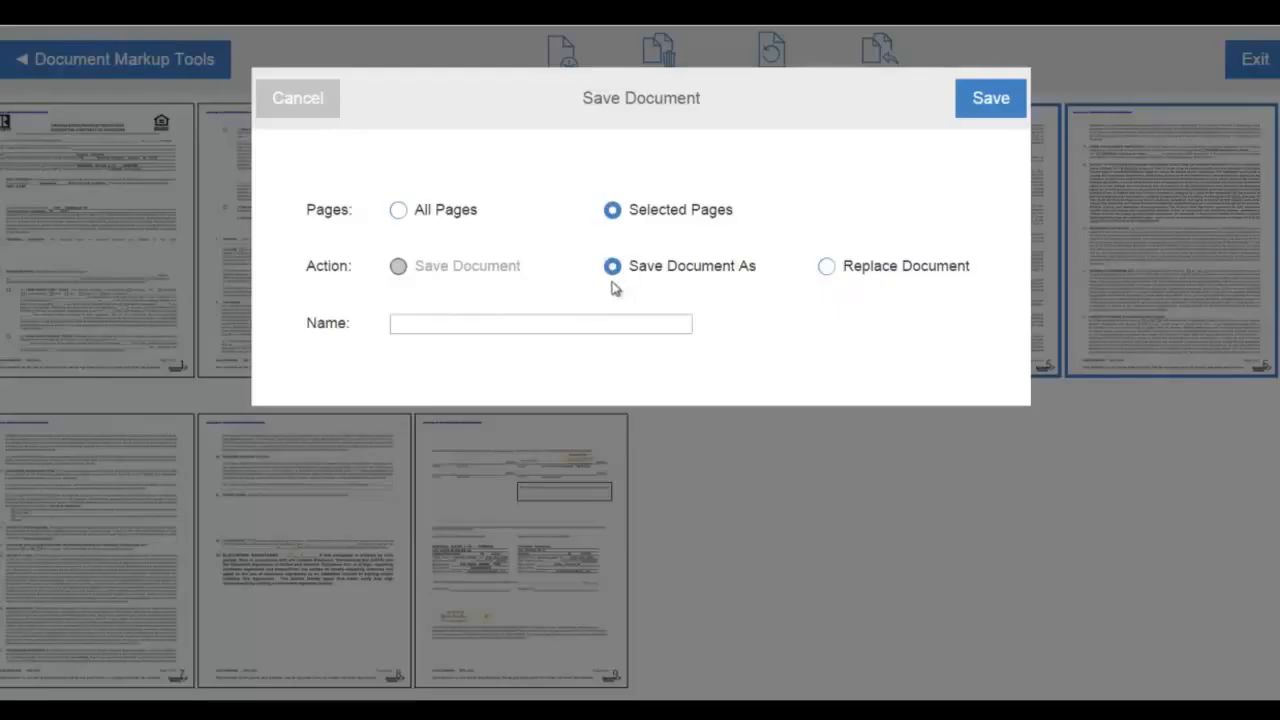
Name the new document 'New, Smaller transaction document' and save it
click(540, 324)
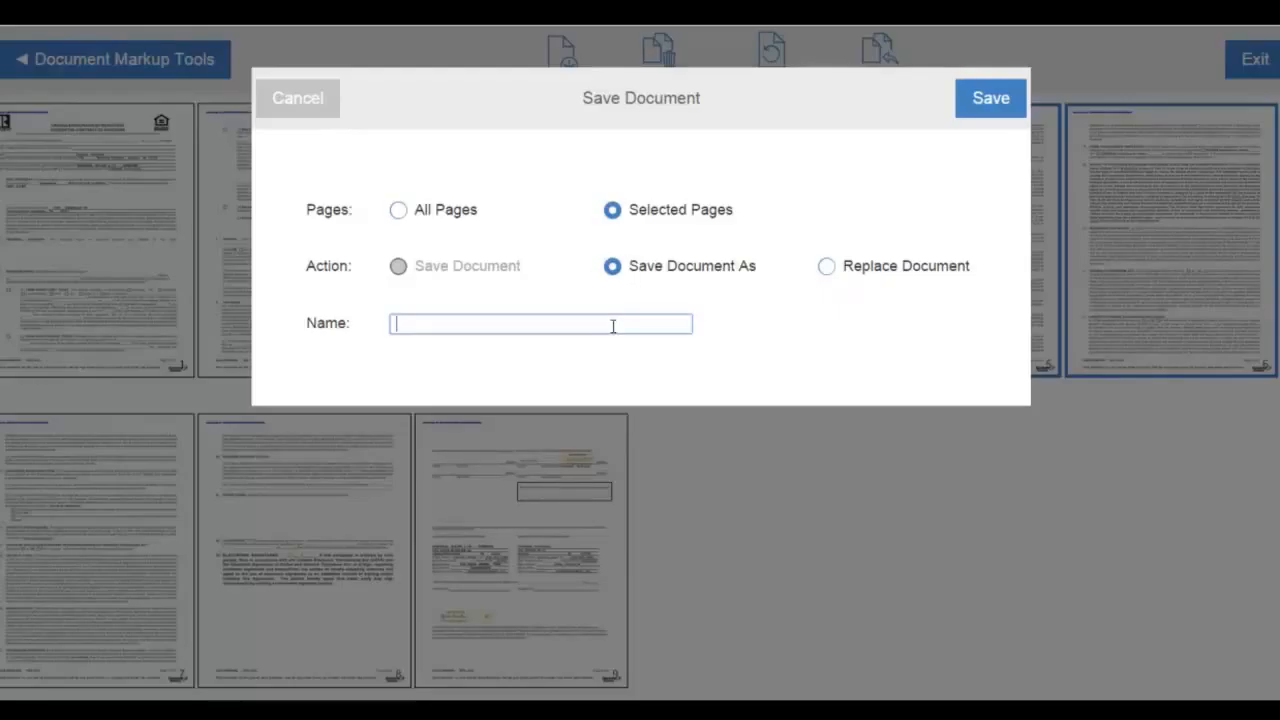
text(New,)
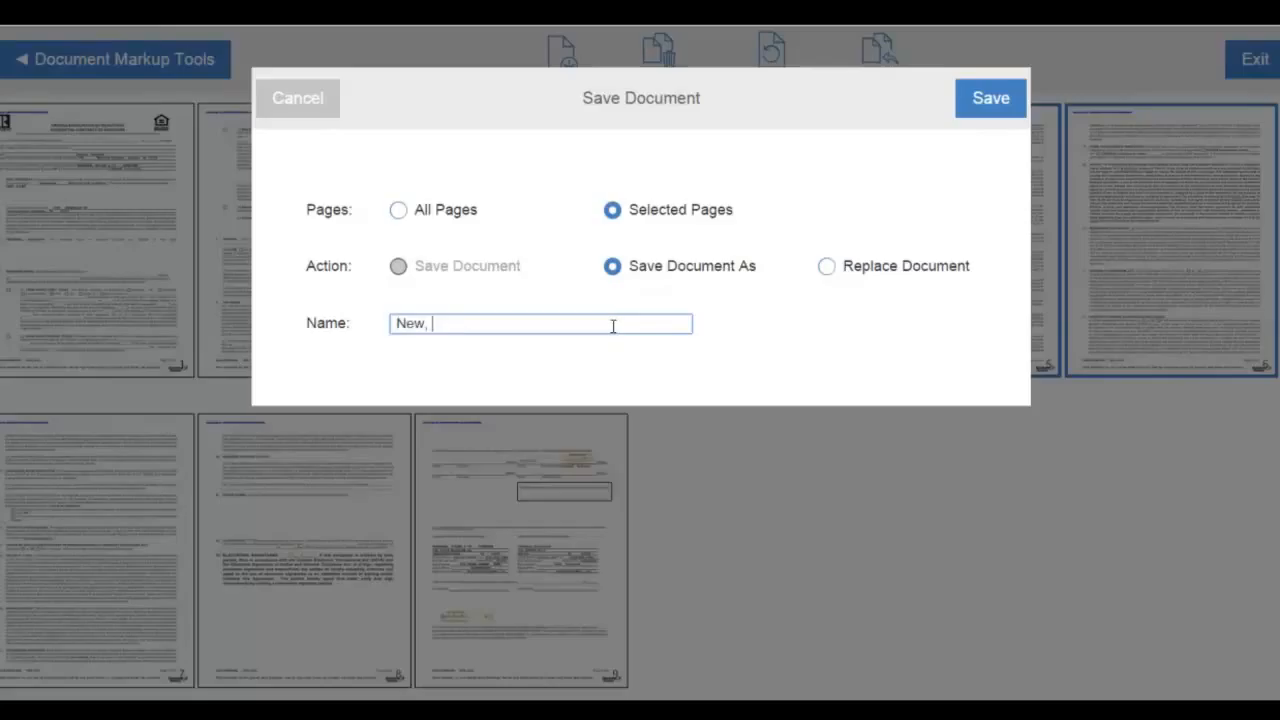
text(Smaller transaction document)
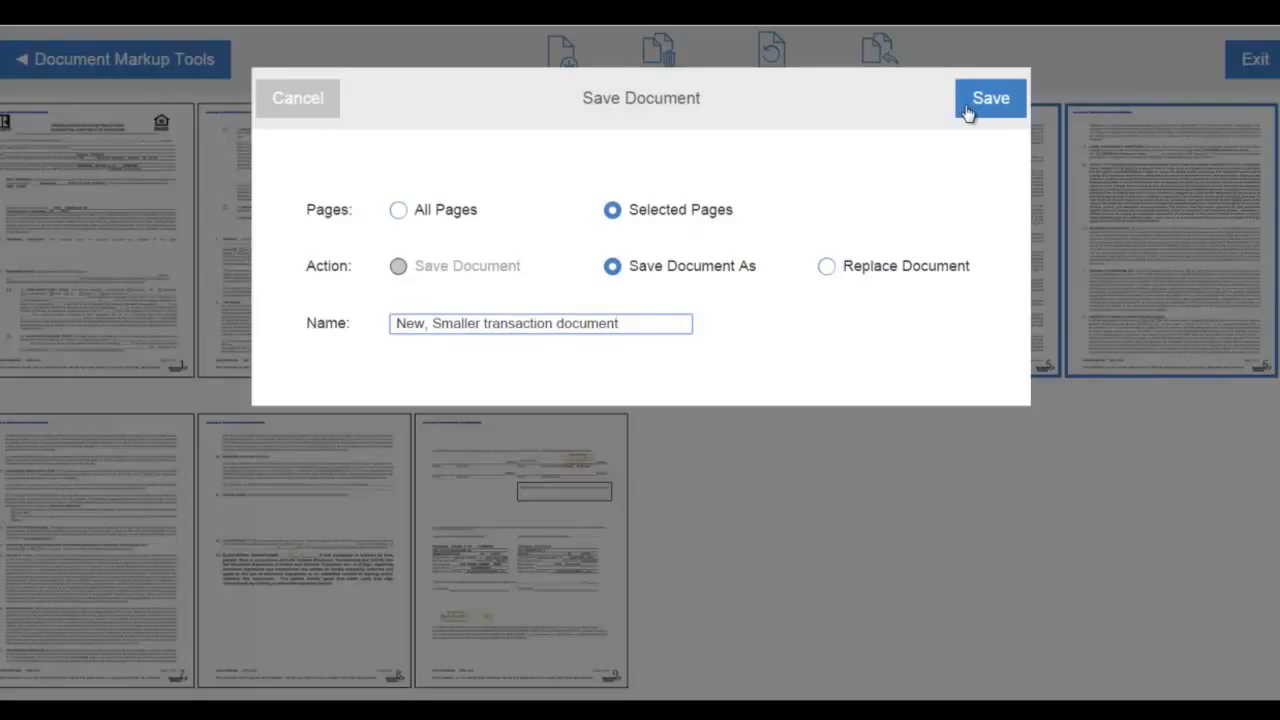
click(988, 96)
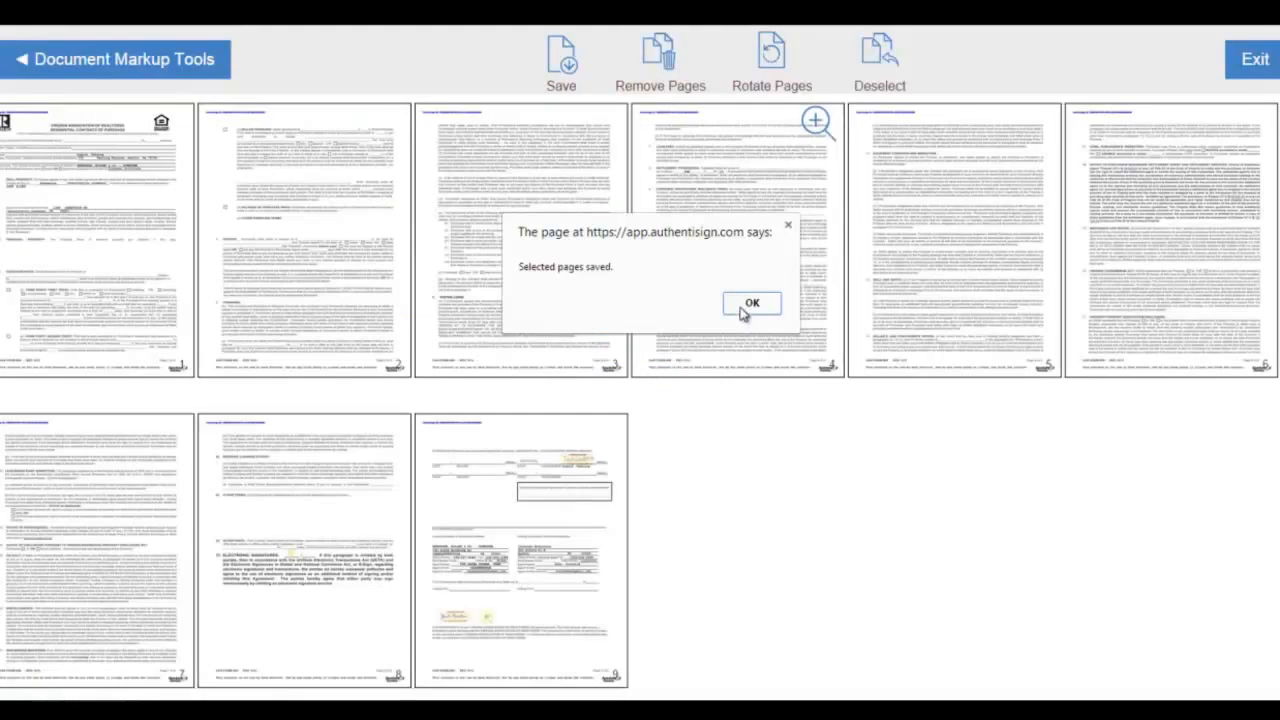
Dismiss the 'Selected pages saved' notice and return to the full nine-page contract
click(752, 304)
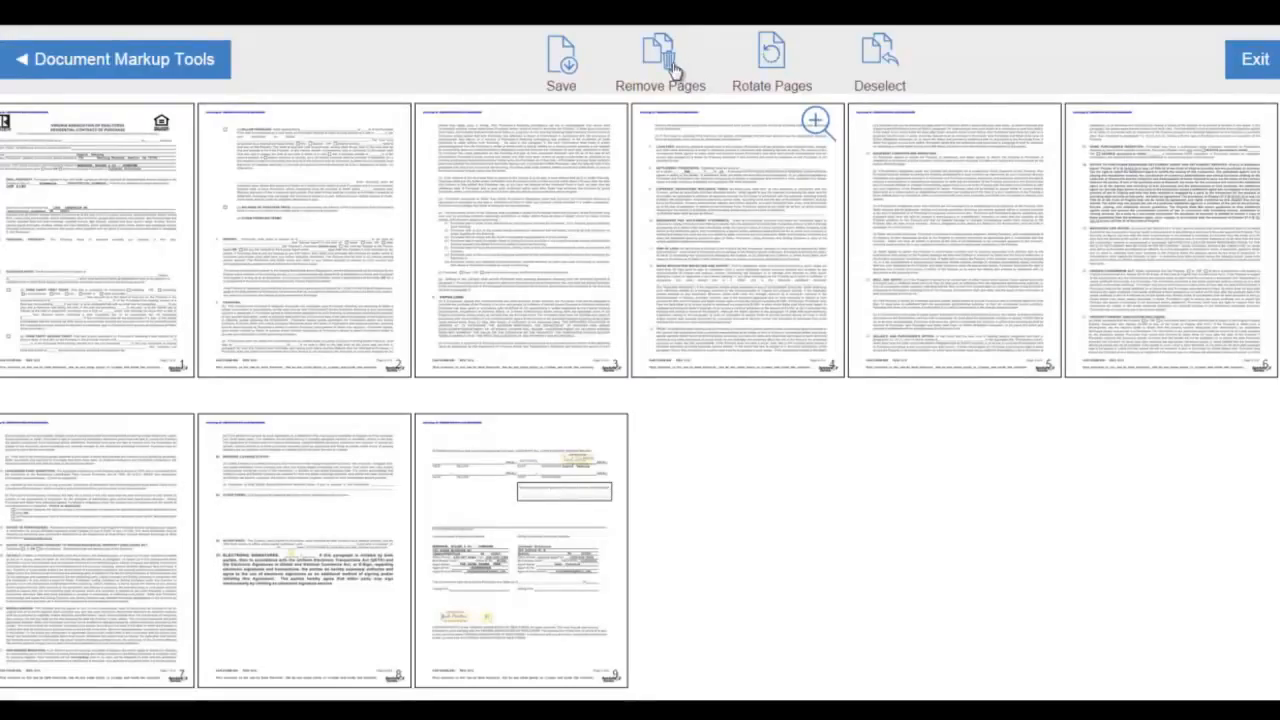
mouse_move(760, 64)
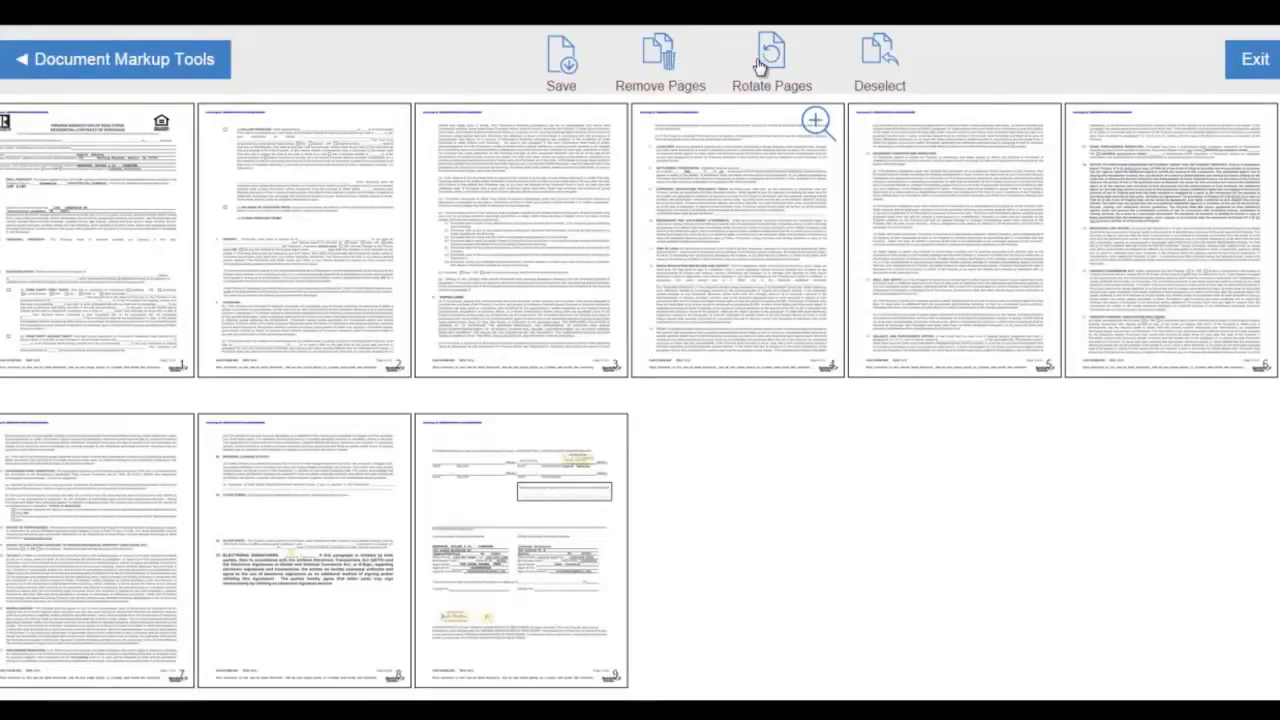
click(736, 240)
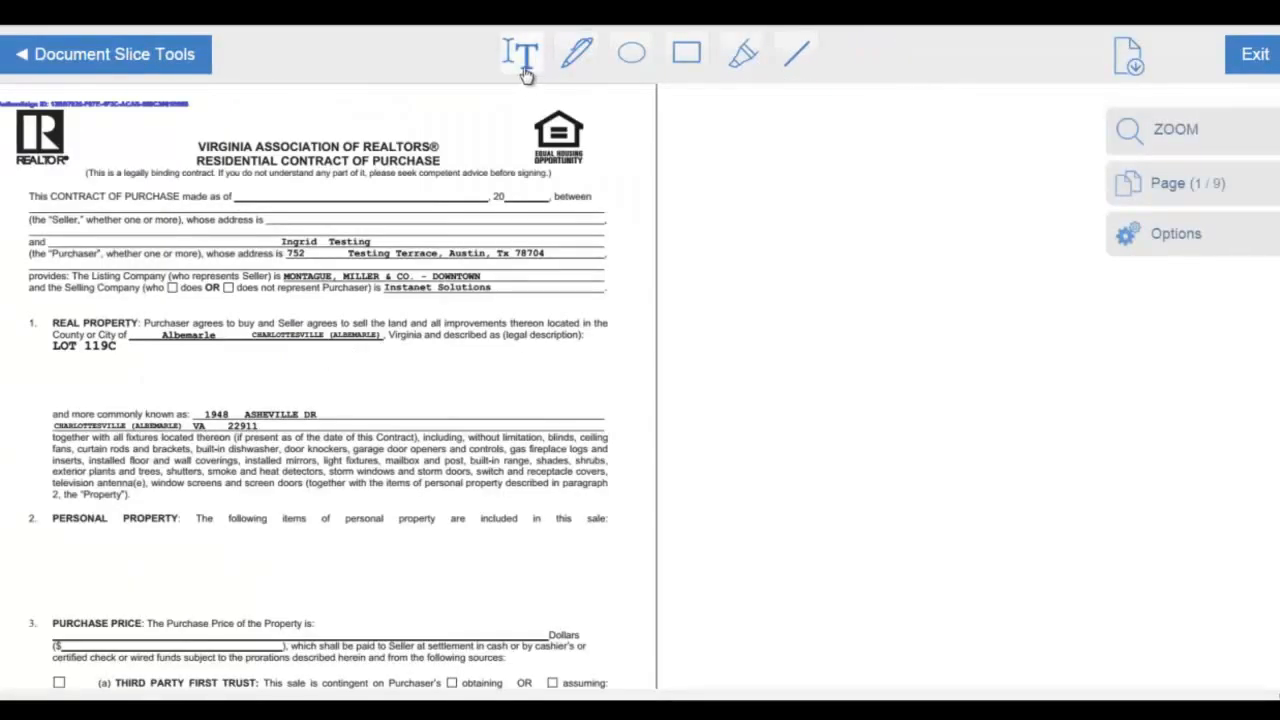
mouse_move(520, 54)
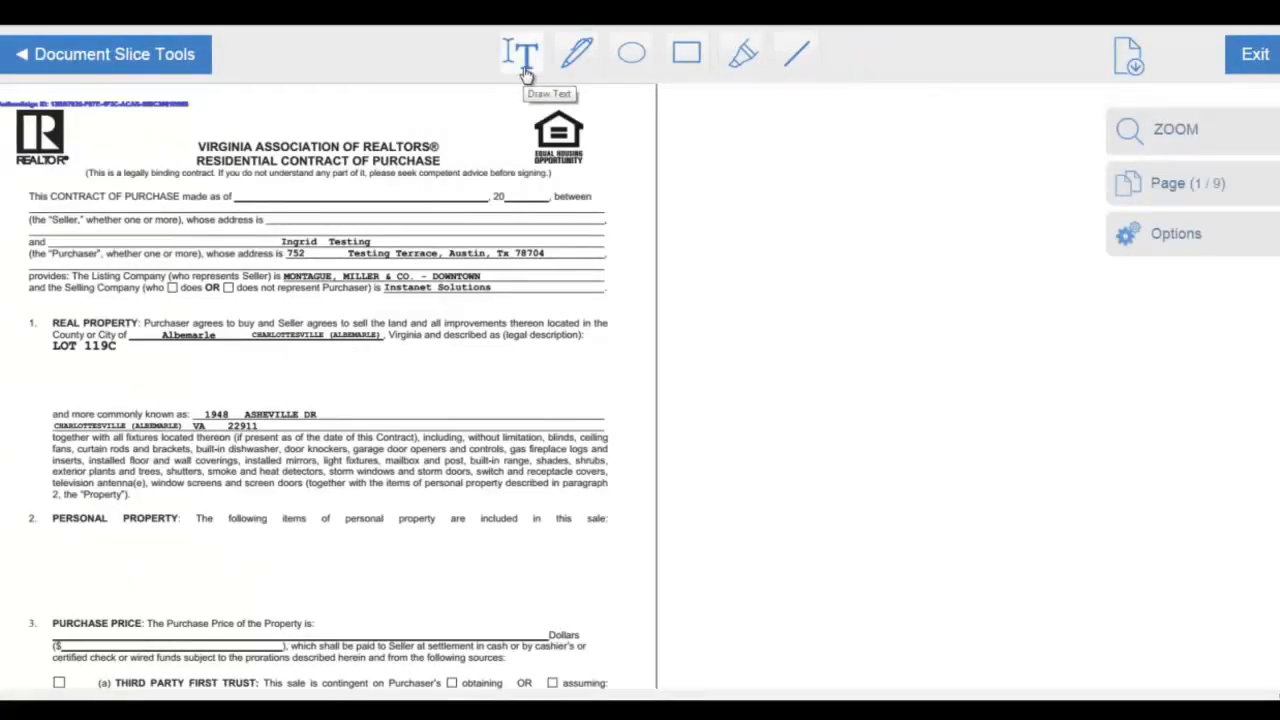
mouse_move(576, 52)
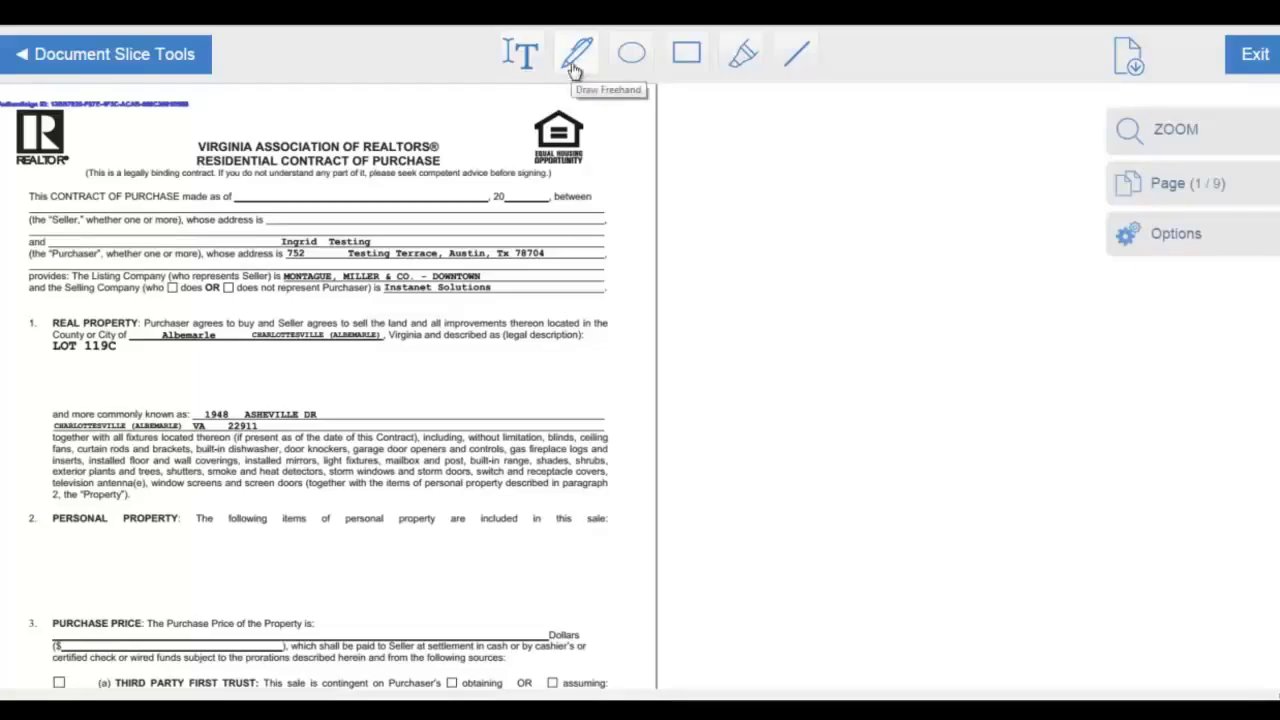
mouse_move(632, 52)
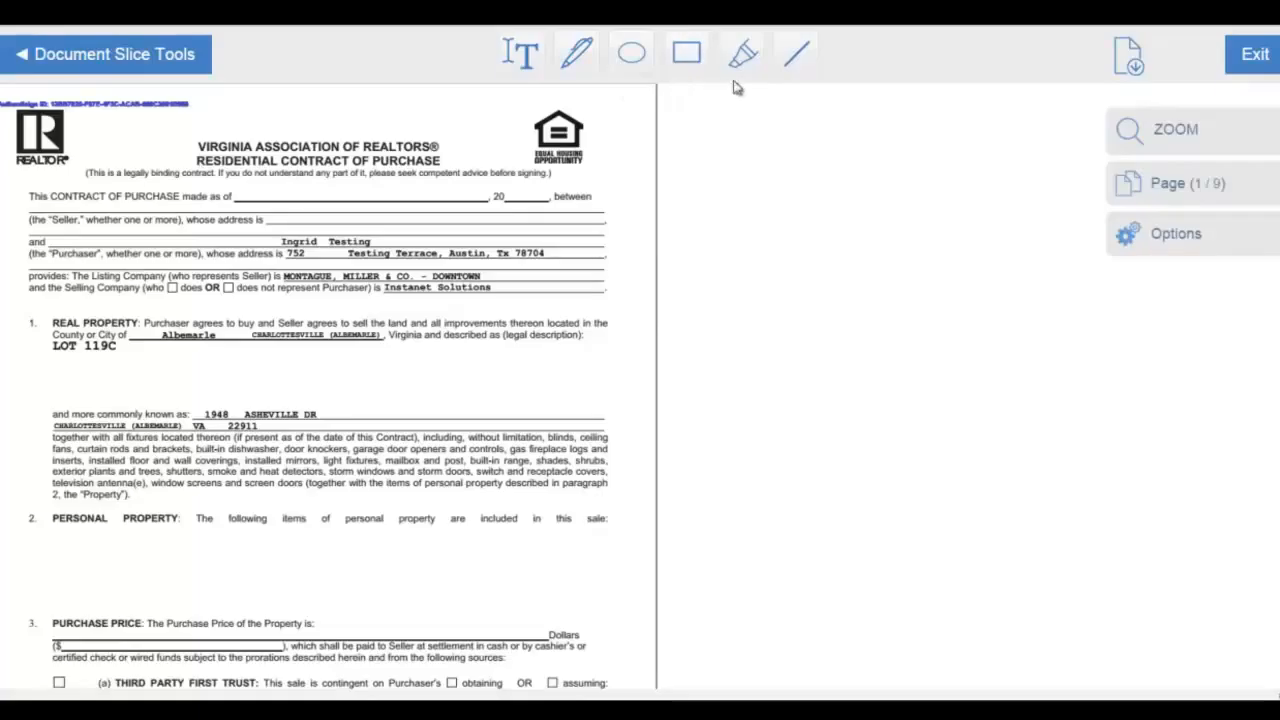
mouse_move(740, 54)
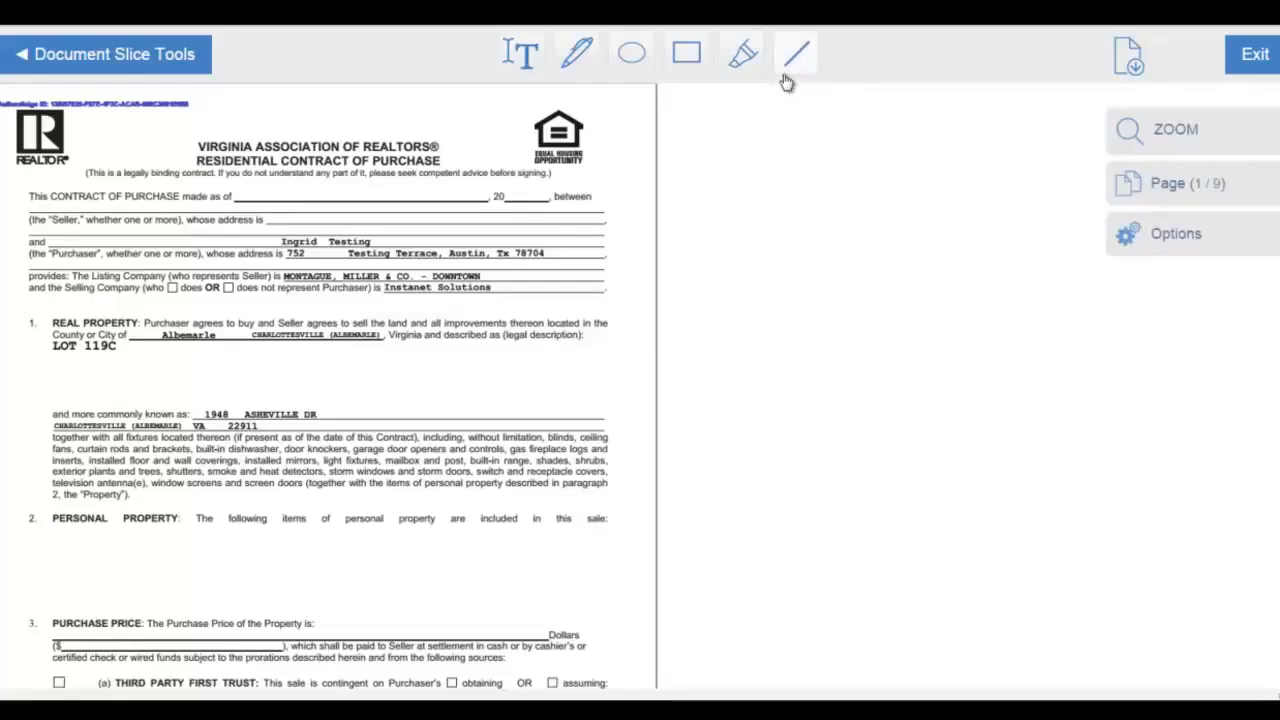
mouse_move(796, 54)
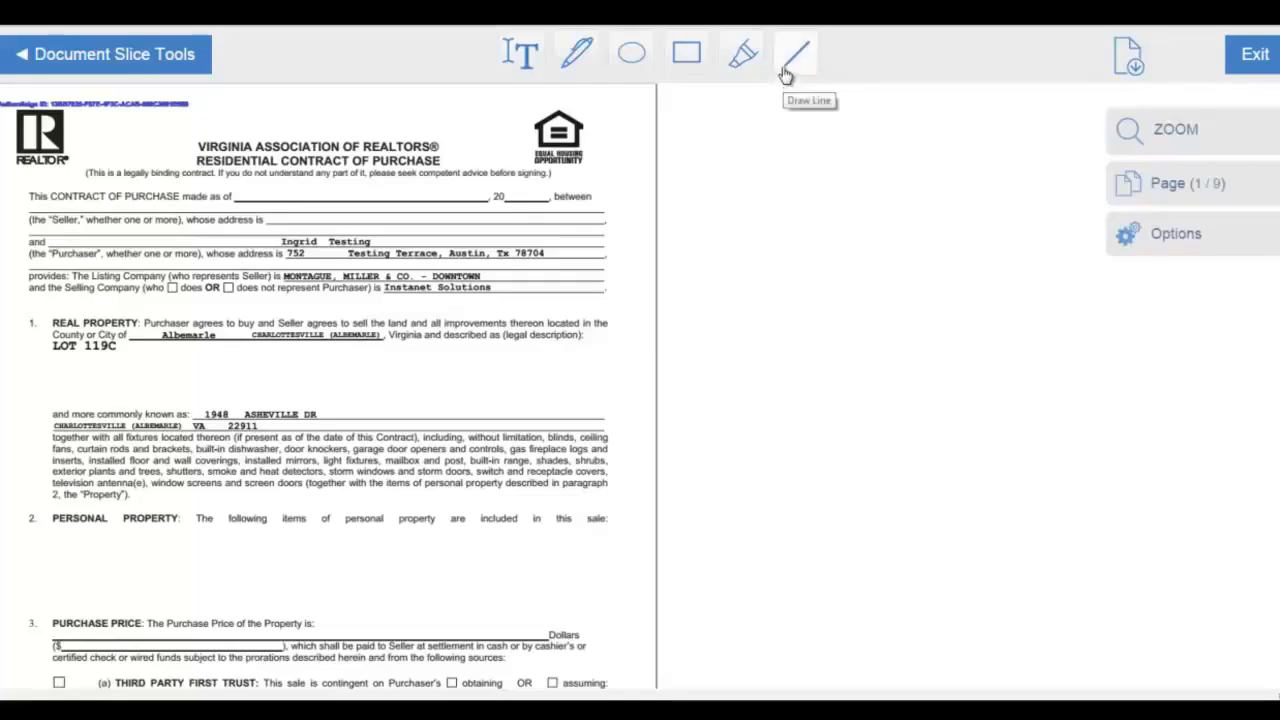
Strike a red line through 'LOT 119C' in the legal description with the Draw Line tool
click(796, 54)
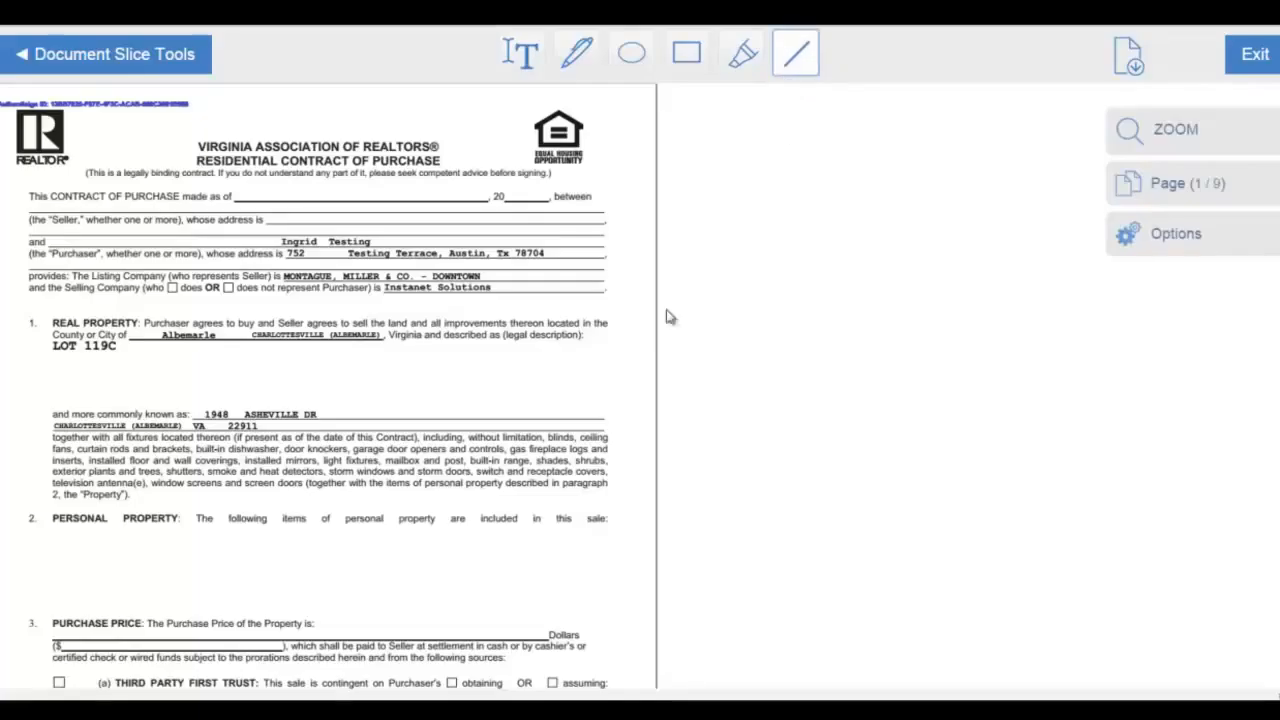
mouse_move(56, 358)
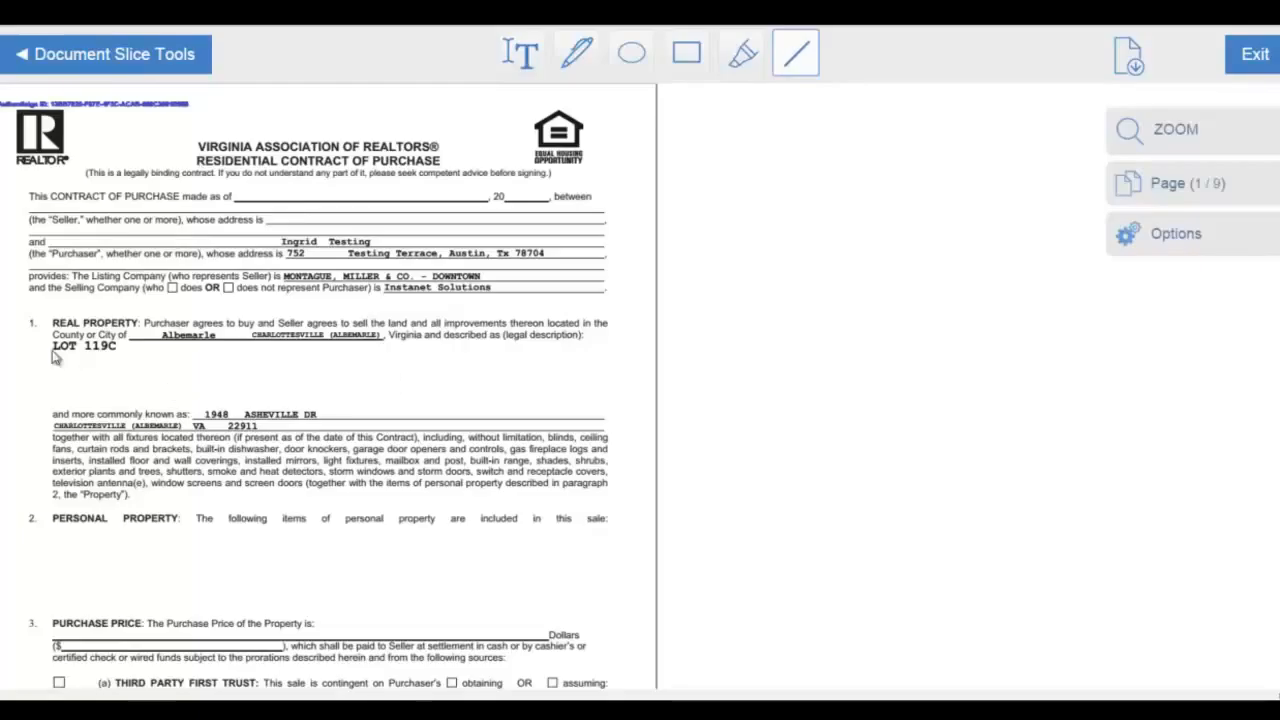
drag(44, 348, 80, 348)
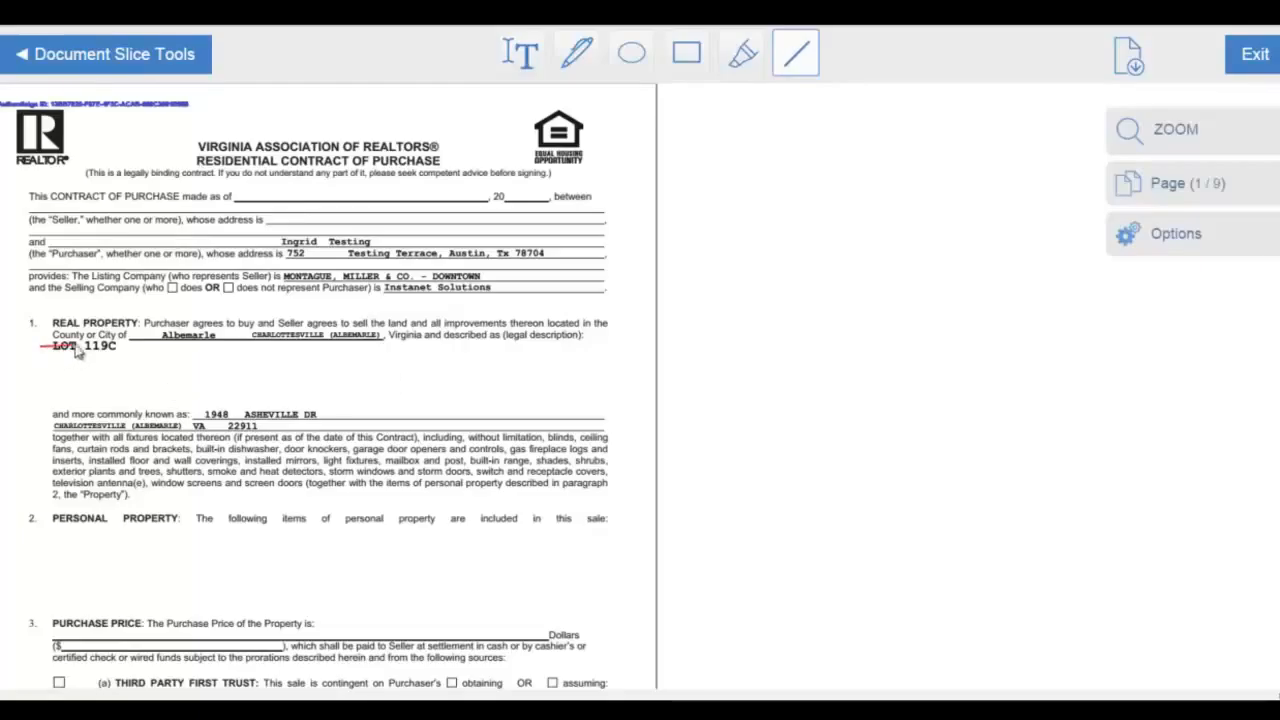
drag(48, 348, 120, 348)
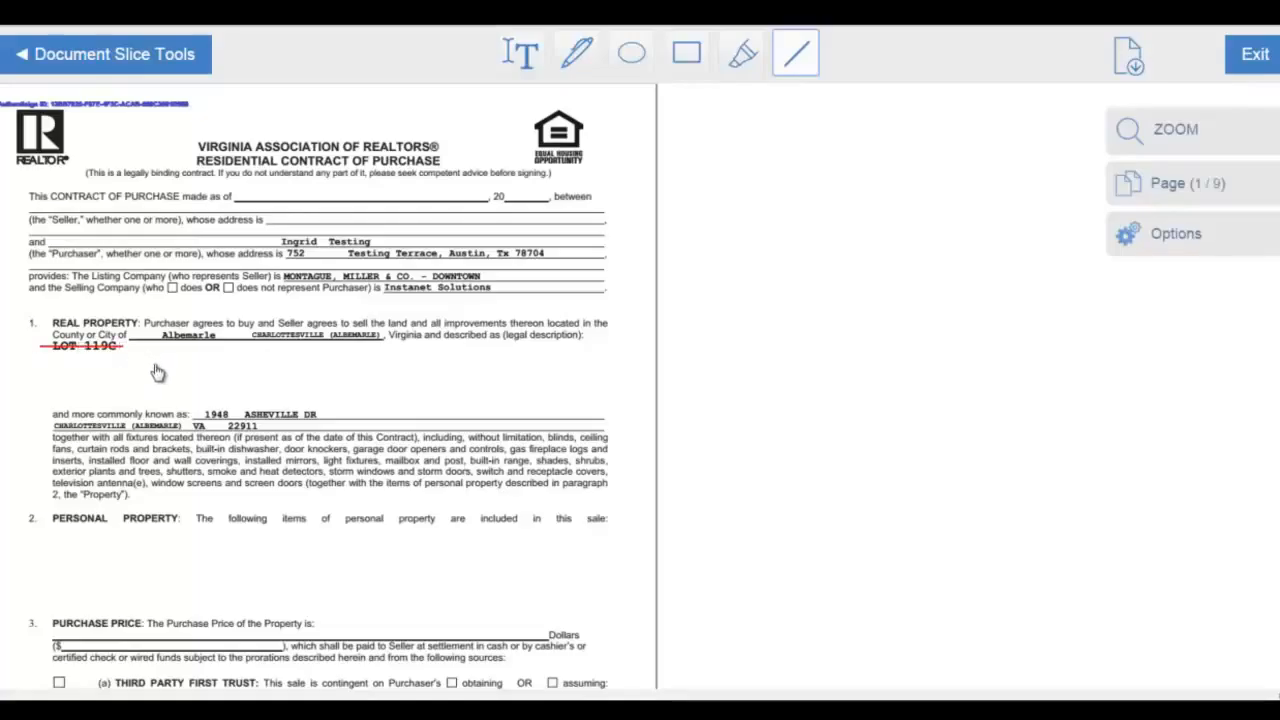
mouse_move(520, 54)
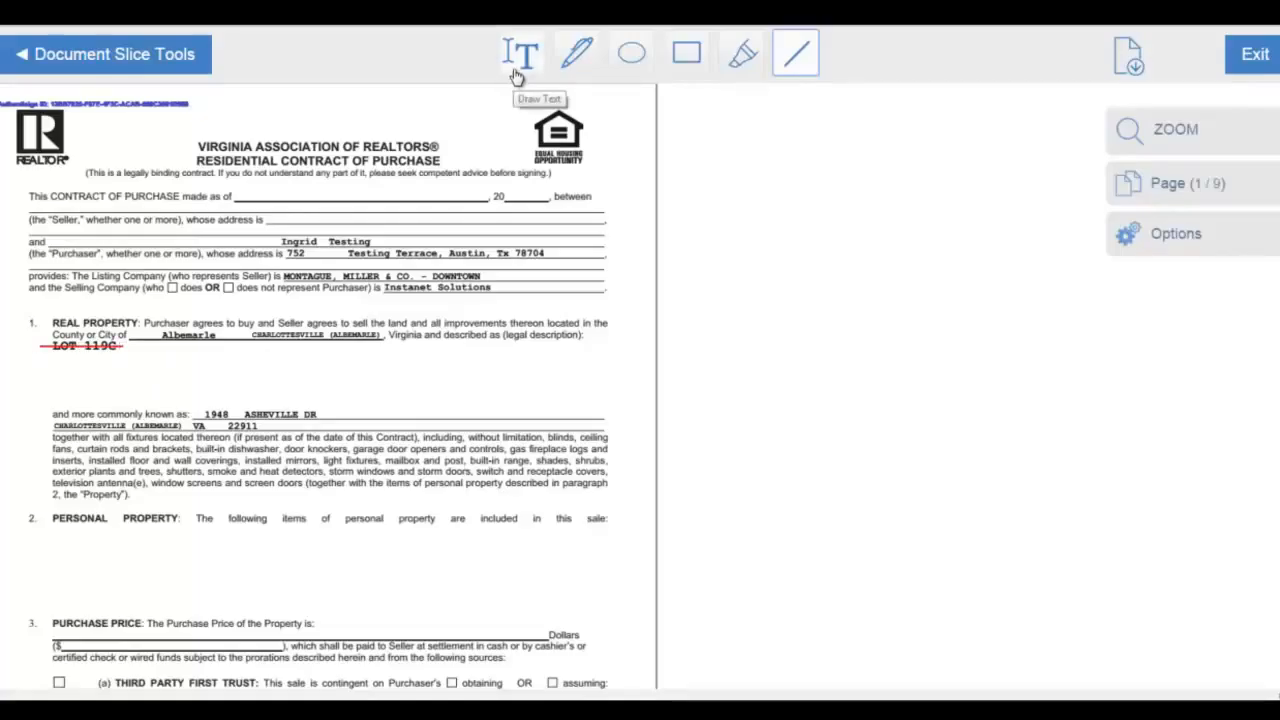
Add a text box with sample numbers and special characters below the struck-through lot line
click(520, 52)
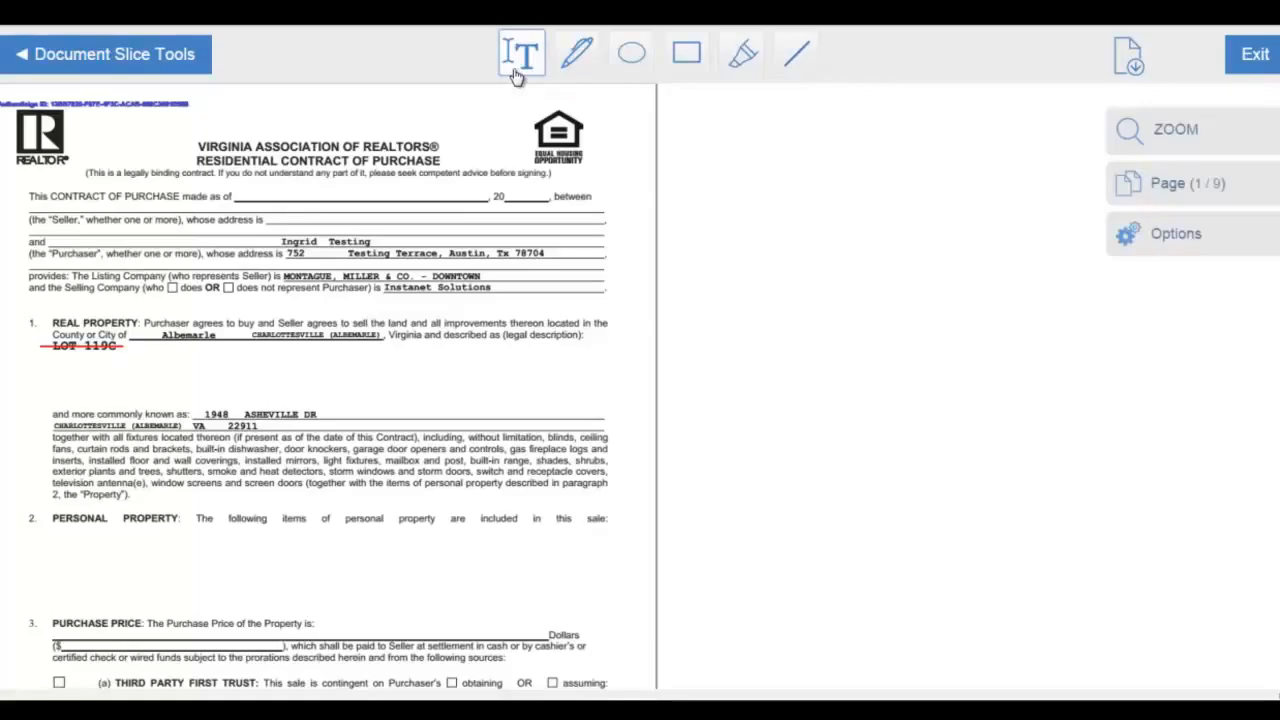
mouse_move(72, 376)
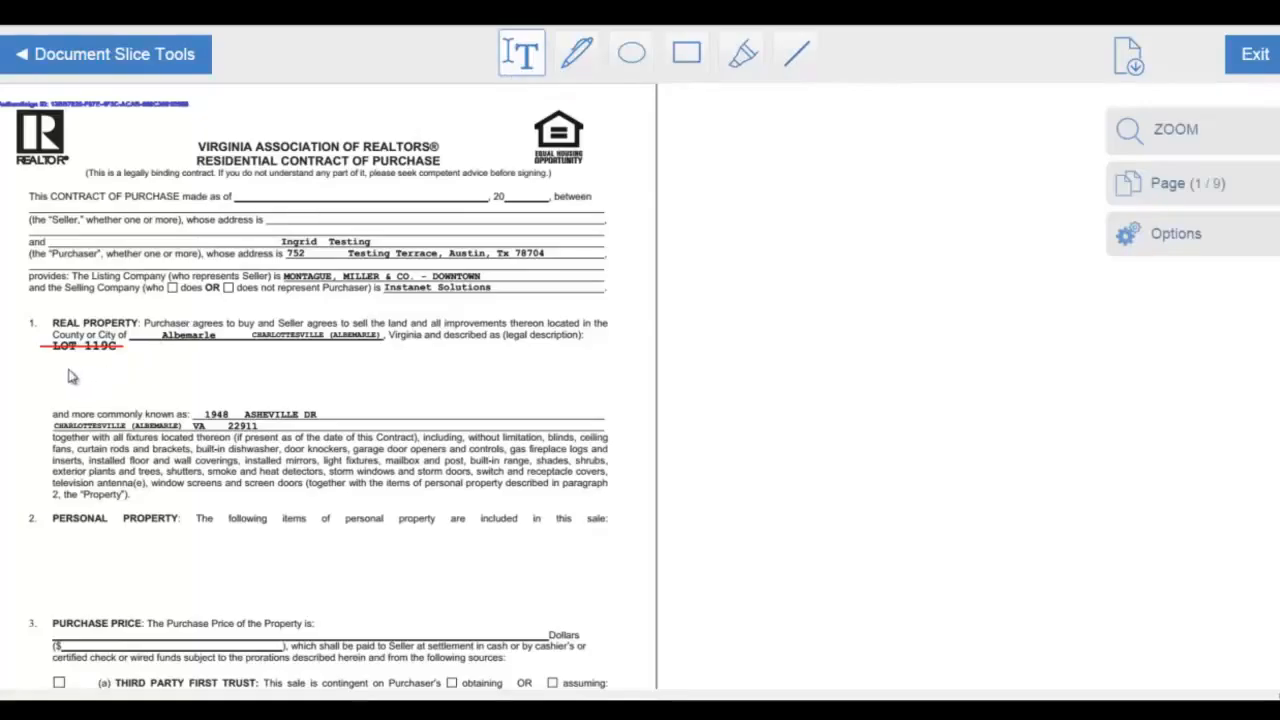
click(96, 396)
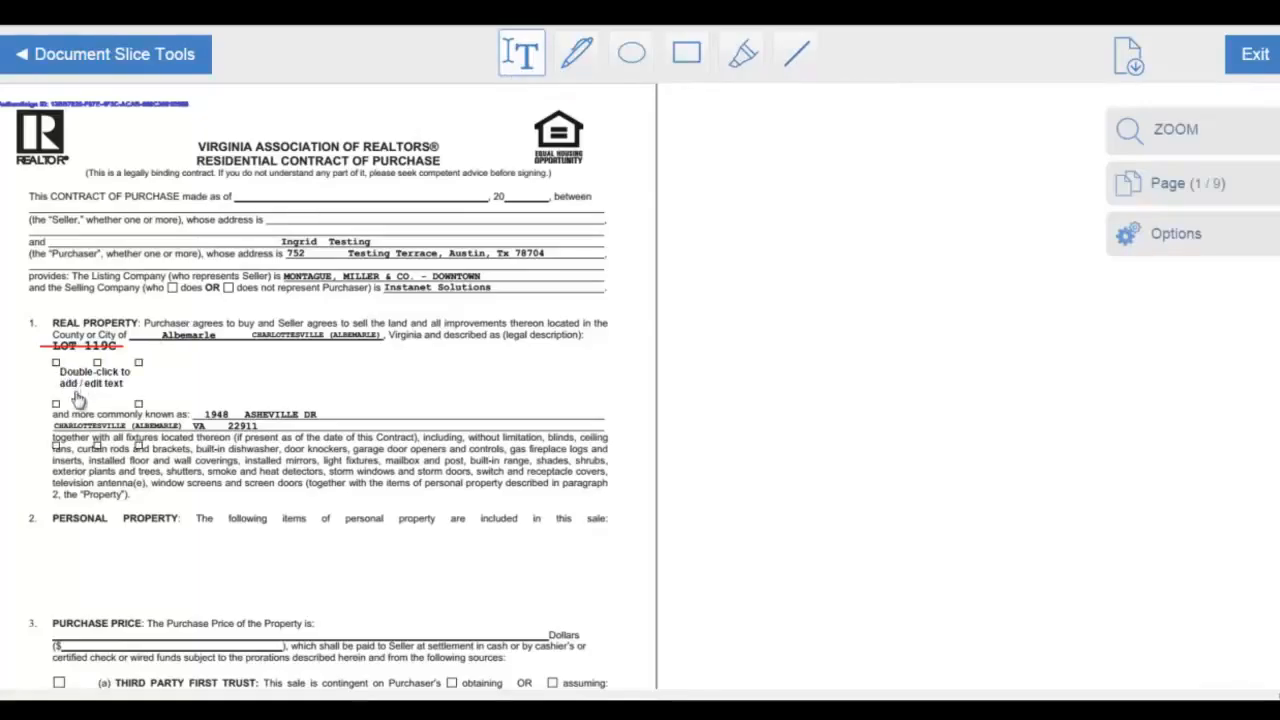
double_click(96, 384)
text(type to plot a text box with numbers: 12345, or special characters $$$, ///, &)
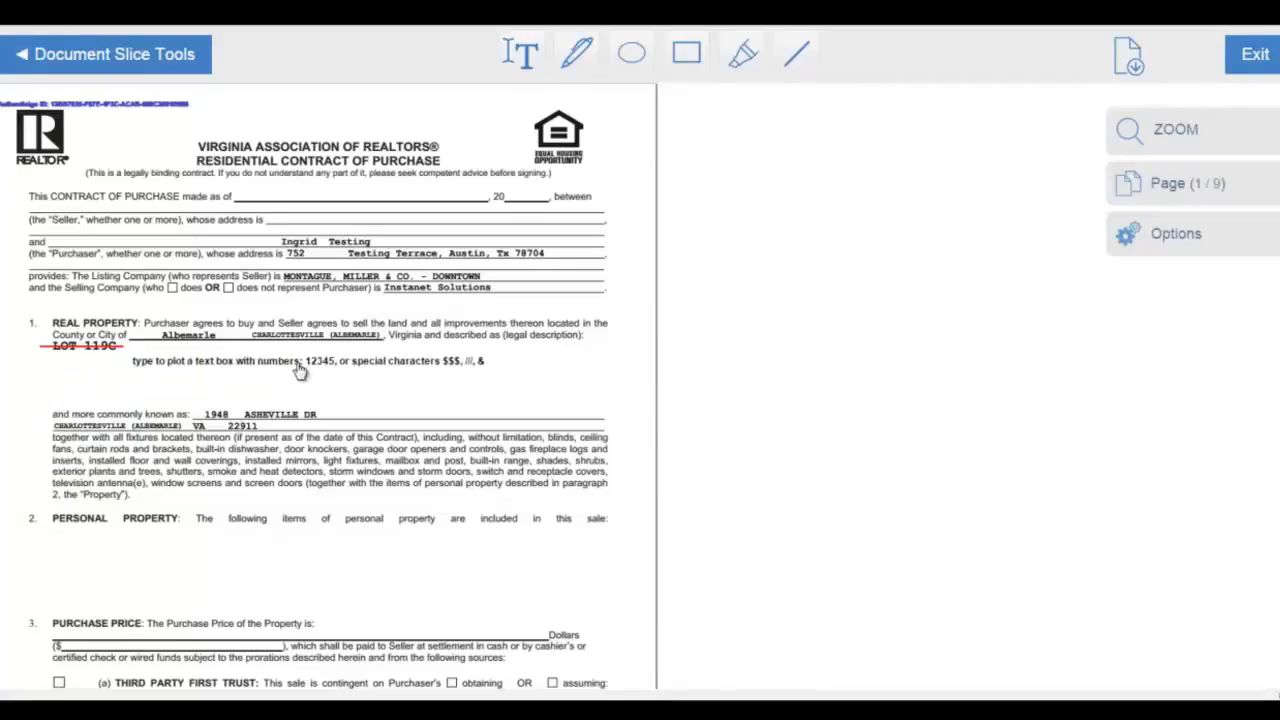
click(300, 360)
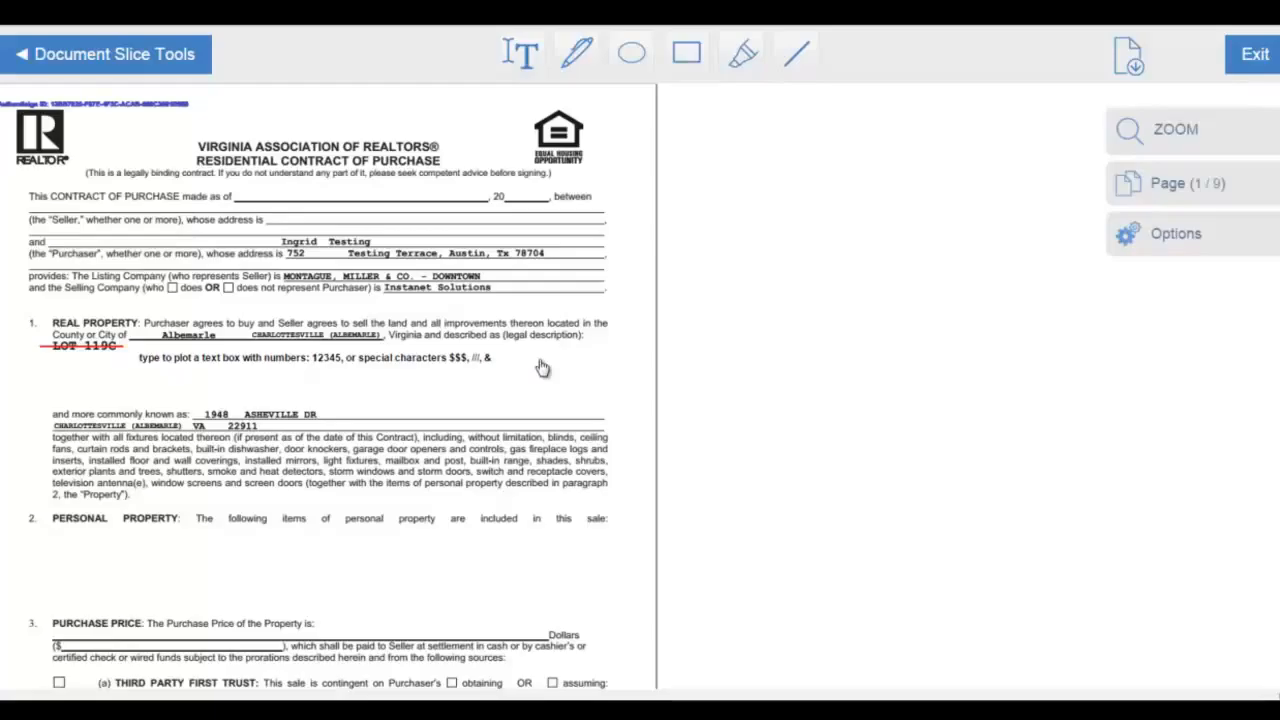
mouse_move(740, 52)
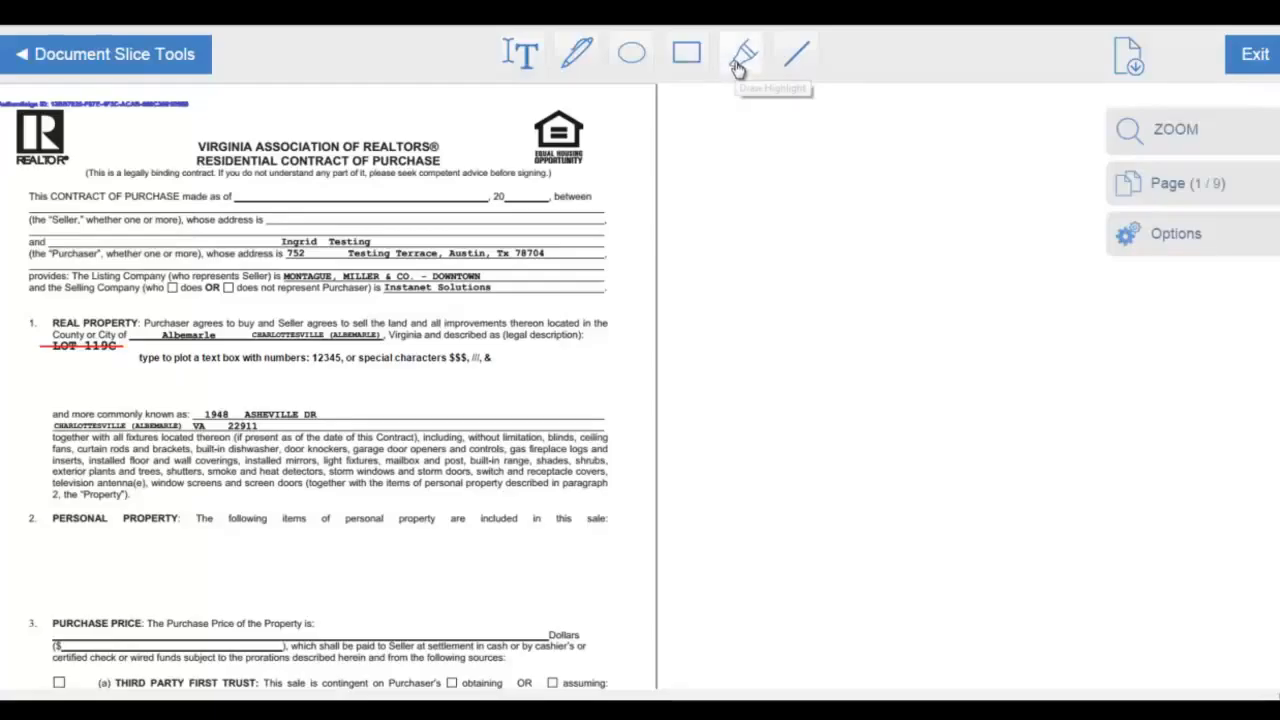
Highlight the closing lines of paragraph 1's fixtures list in yellow
click(740, 52)
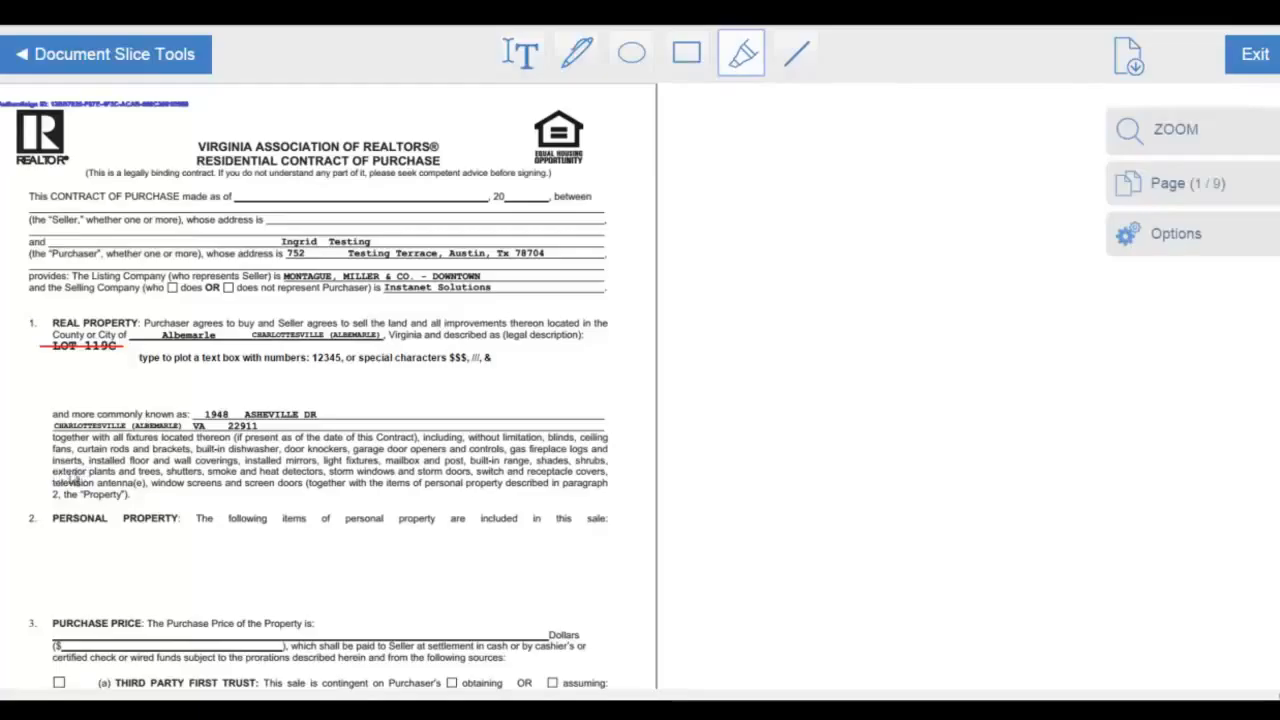
drag(50, 472, 216, 494)
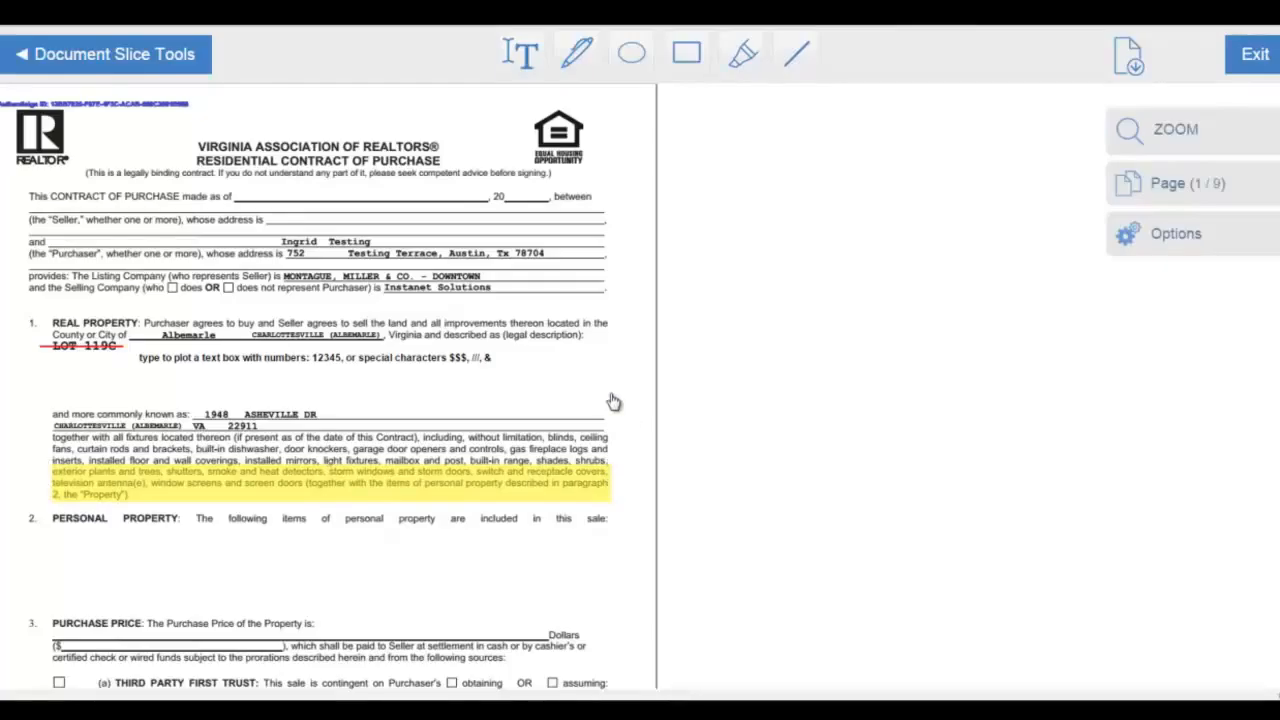
mouse_move(634, 148)
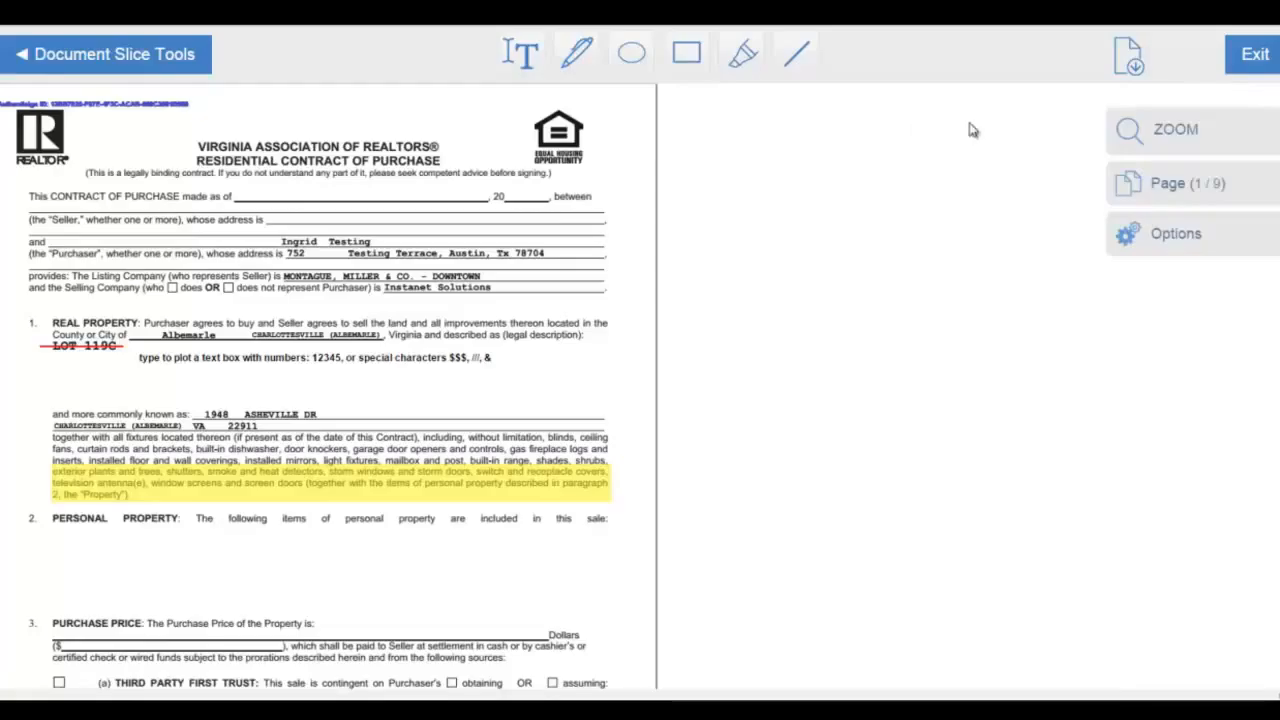
mouse_move(1128, 60)
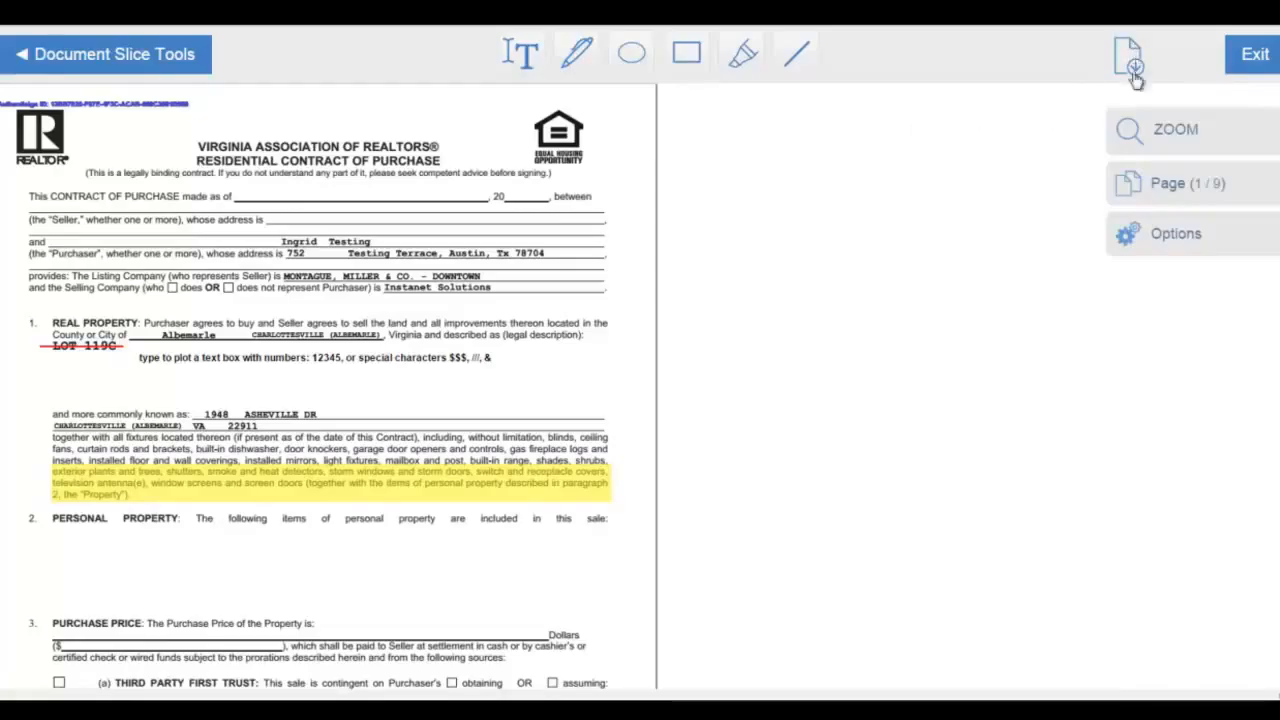
Review Save As and Replace options, then save the markup into the current document and confirm
click(1128, 56)
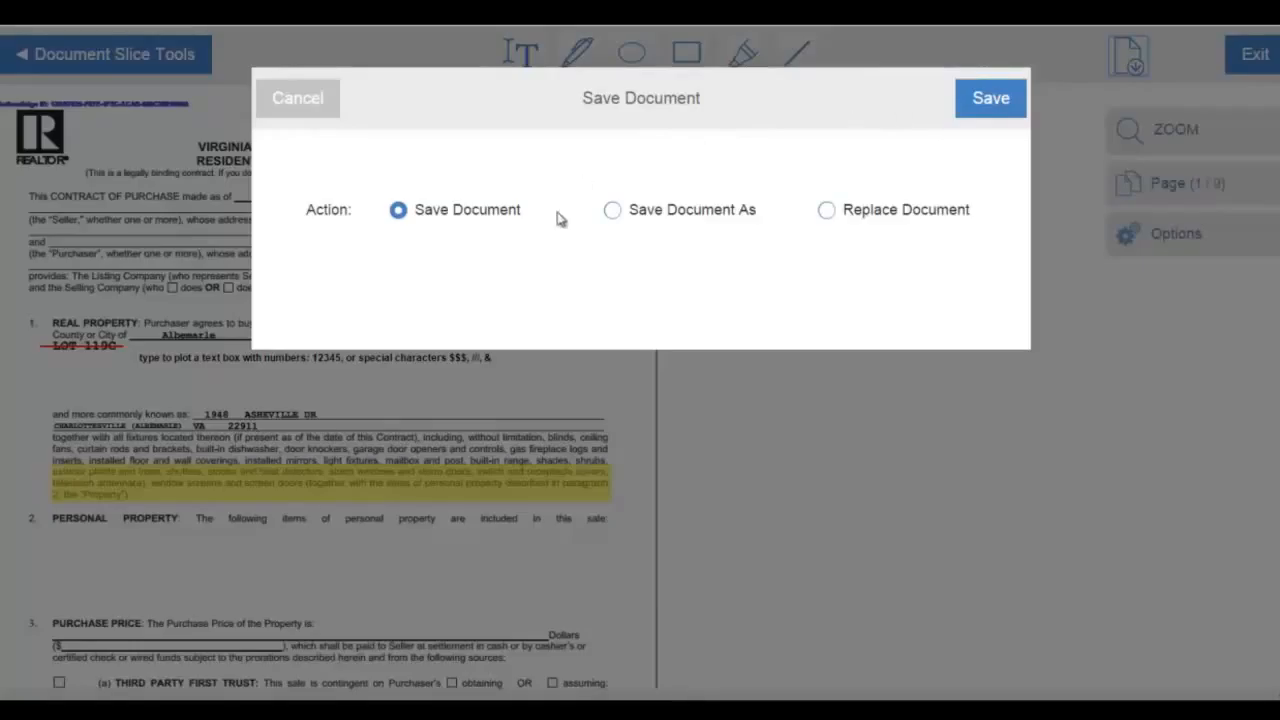
mouse_move(658, 236)
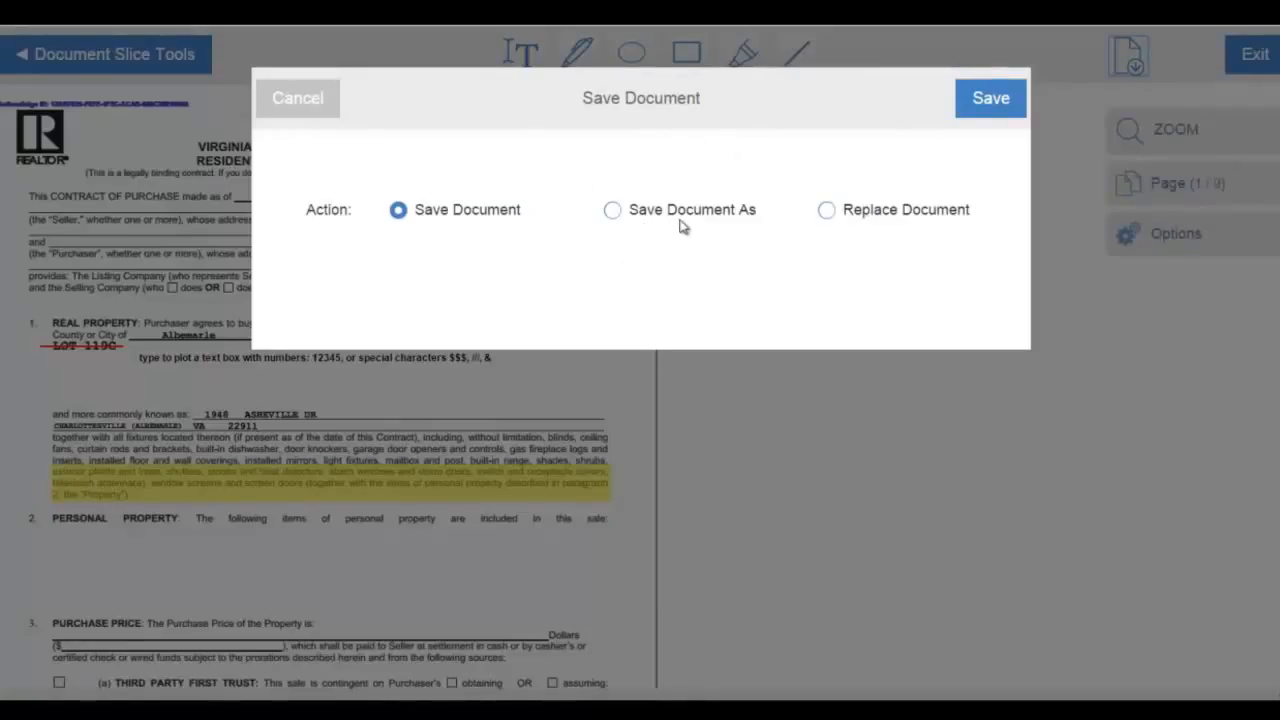
click(612, 210)
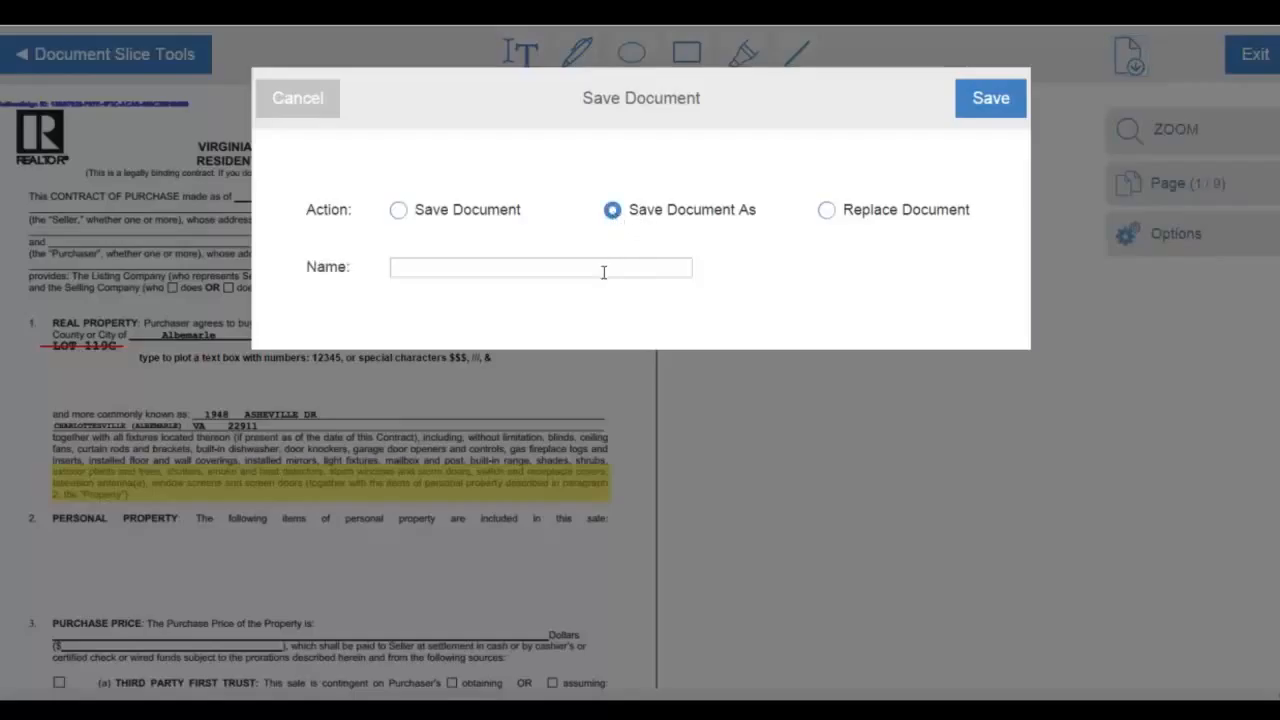
mouse_move(828, 216)
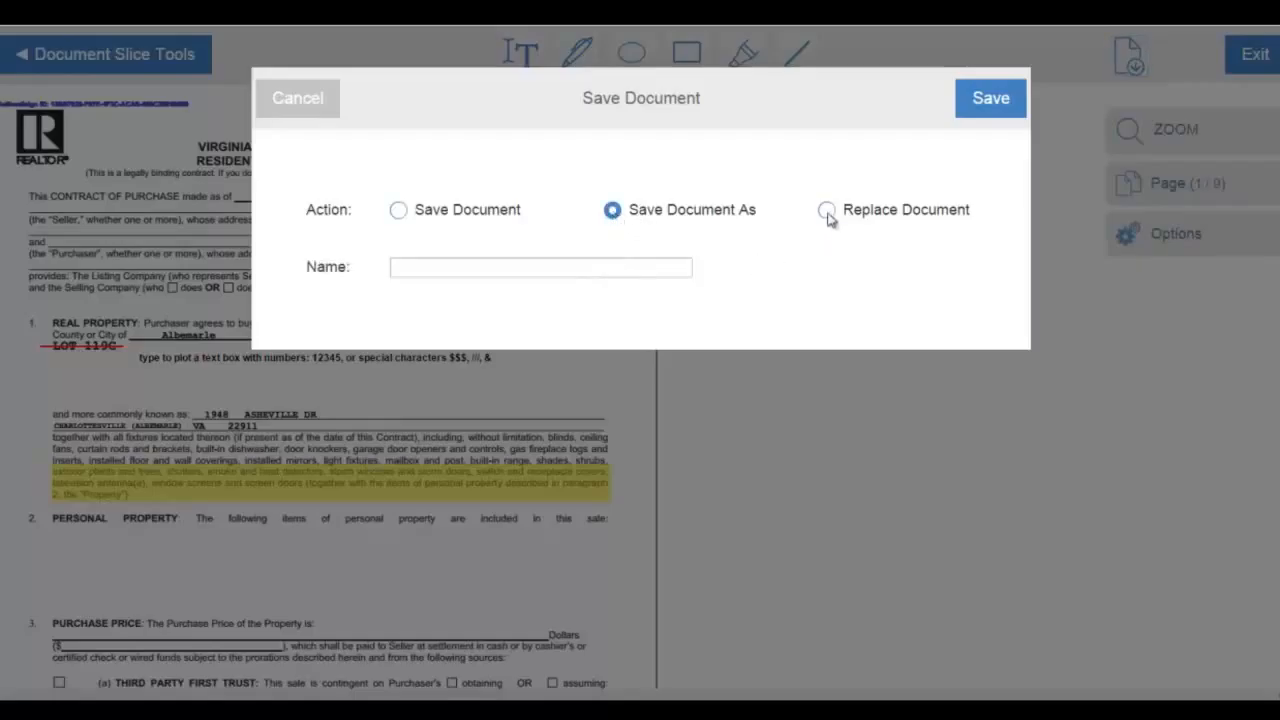
click(826, 210)
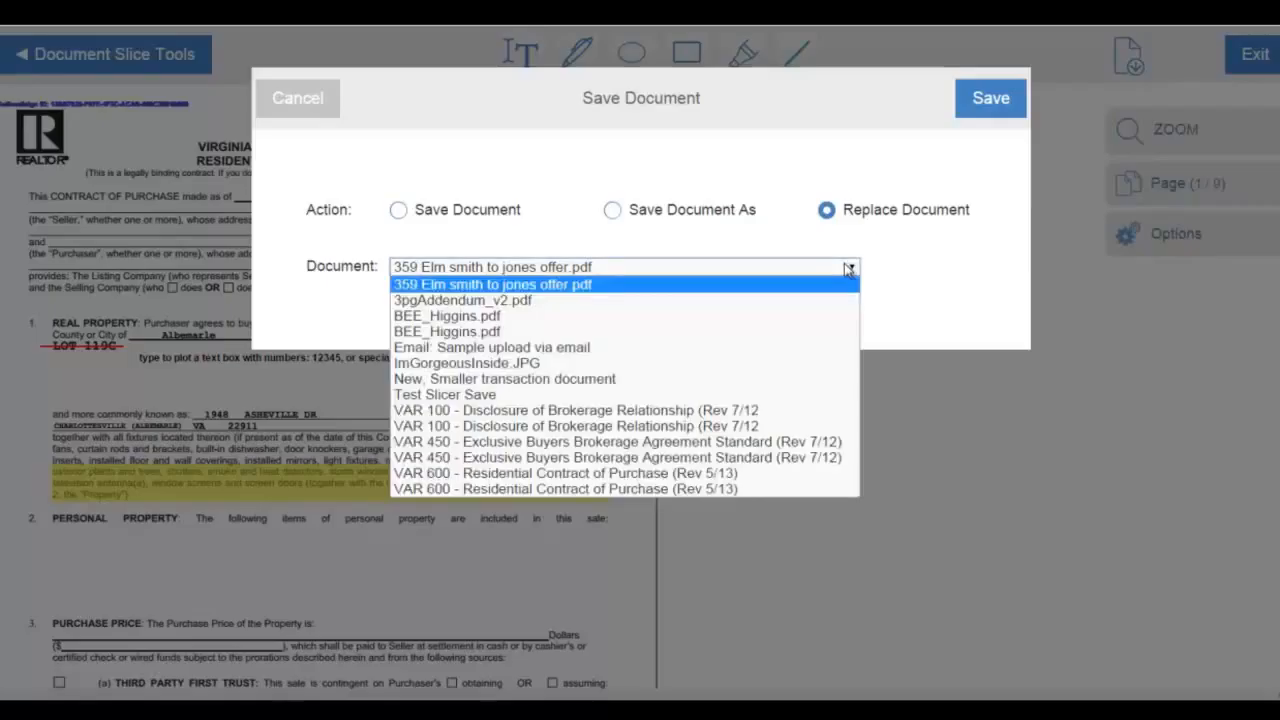
click(492, 268)
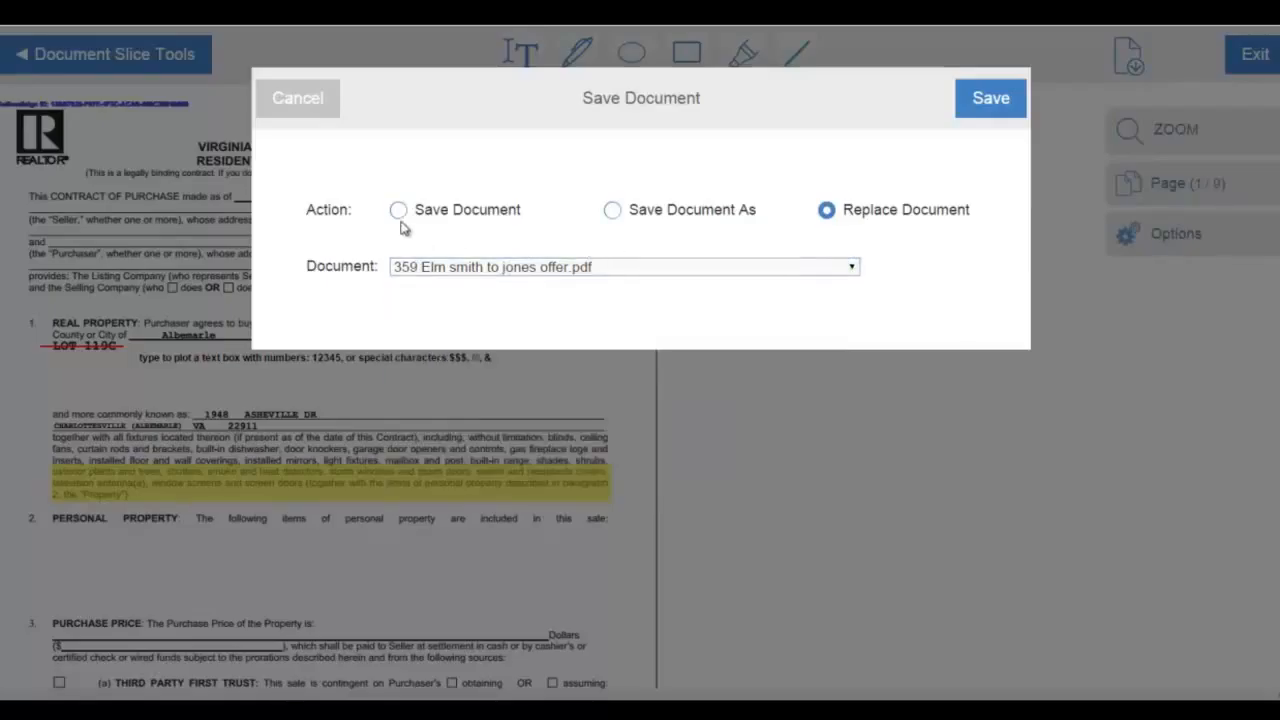
click(398, 210)
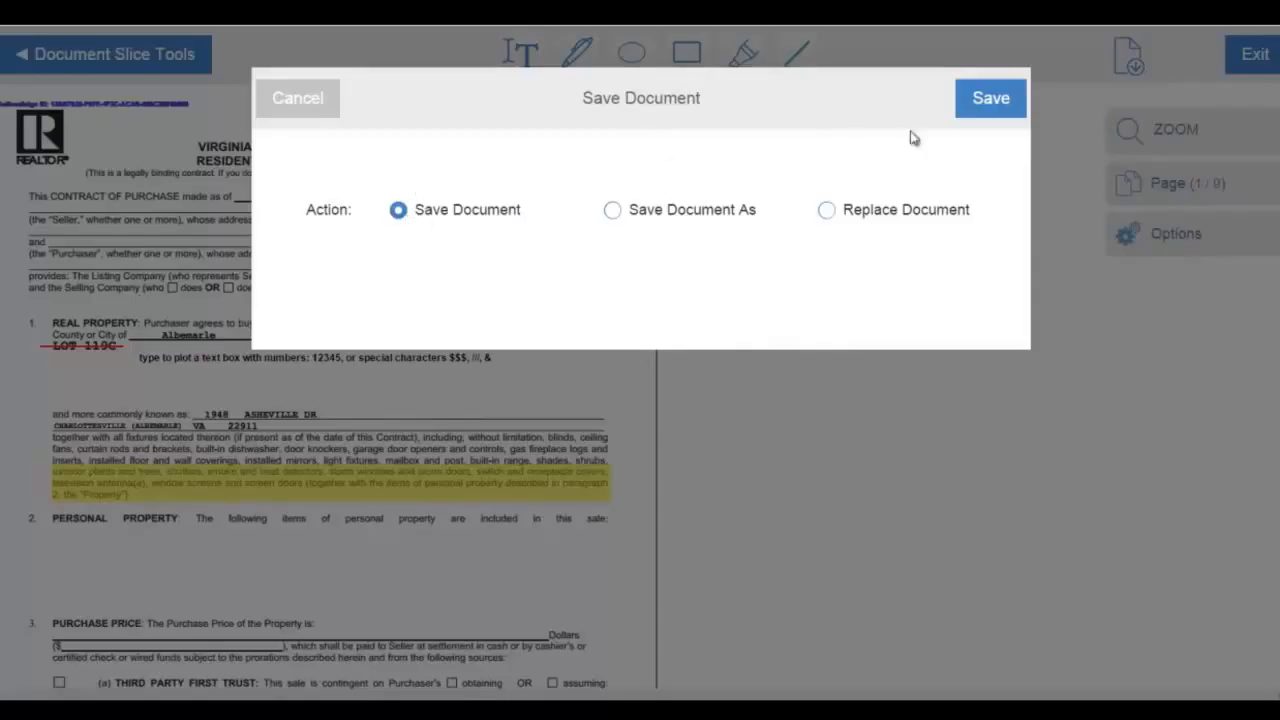
click(990, 98)
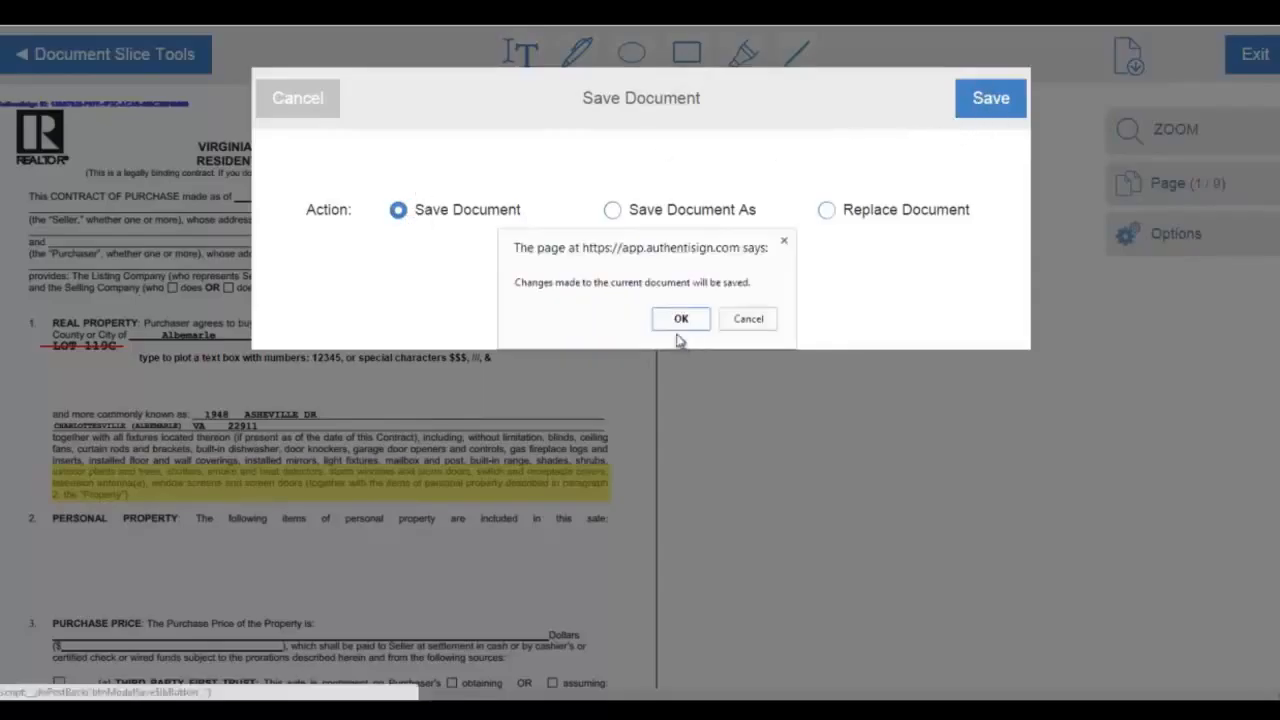
click(680, 318)
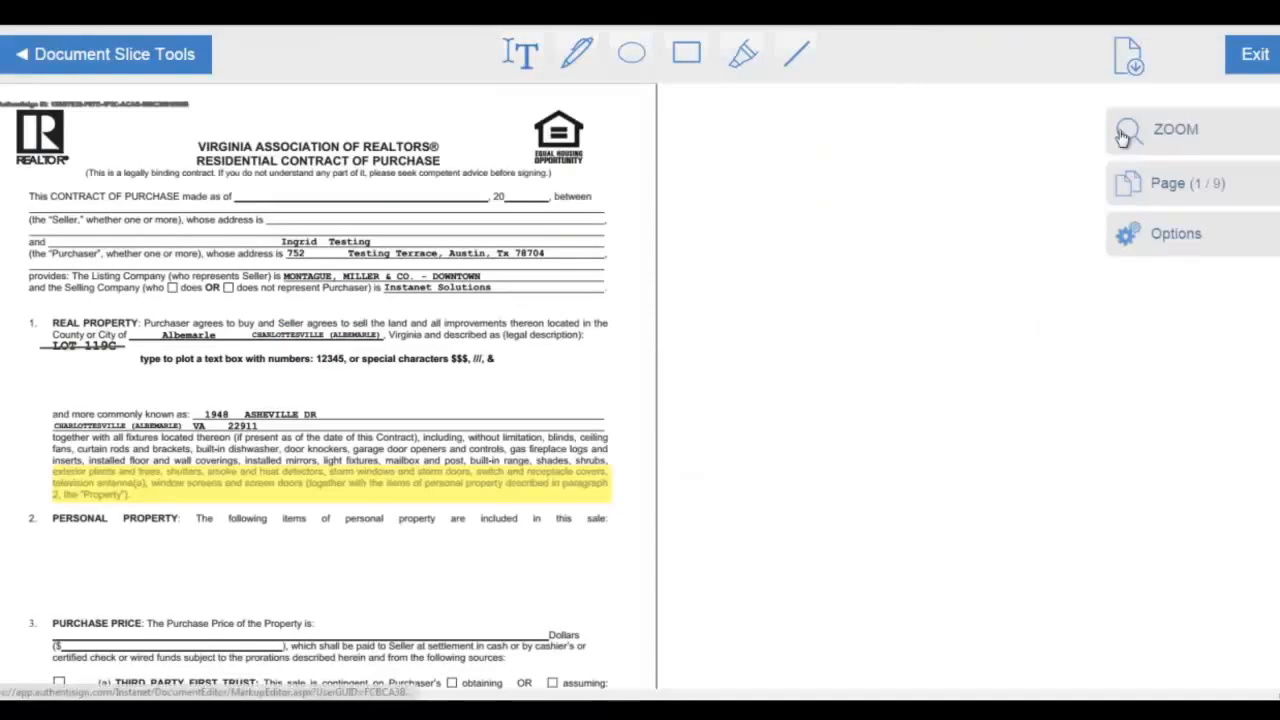
mouse_move(1116, 186)
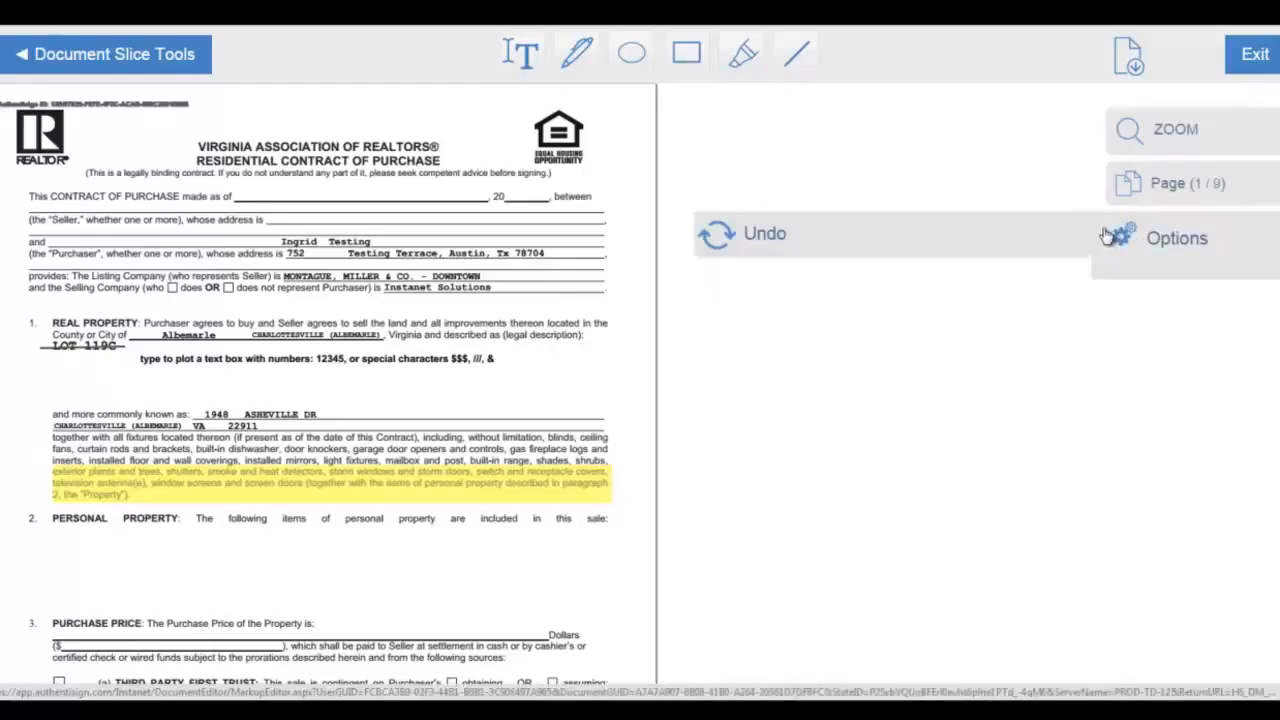
mouse_move(1076, 198)
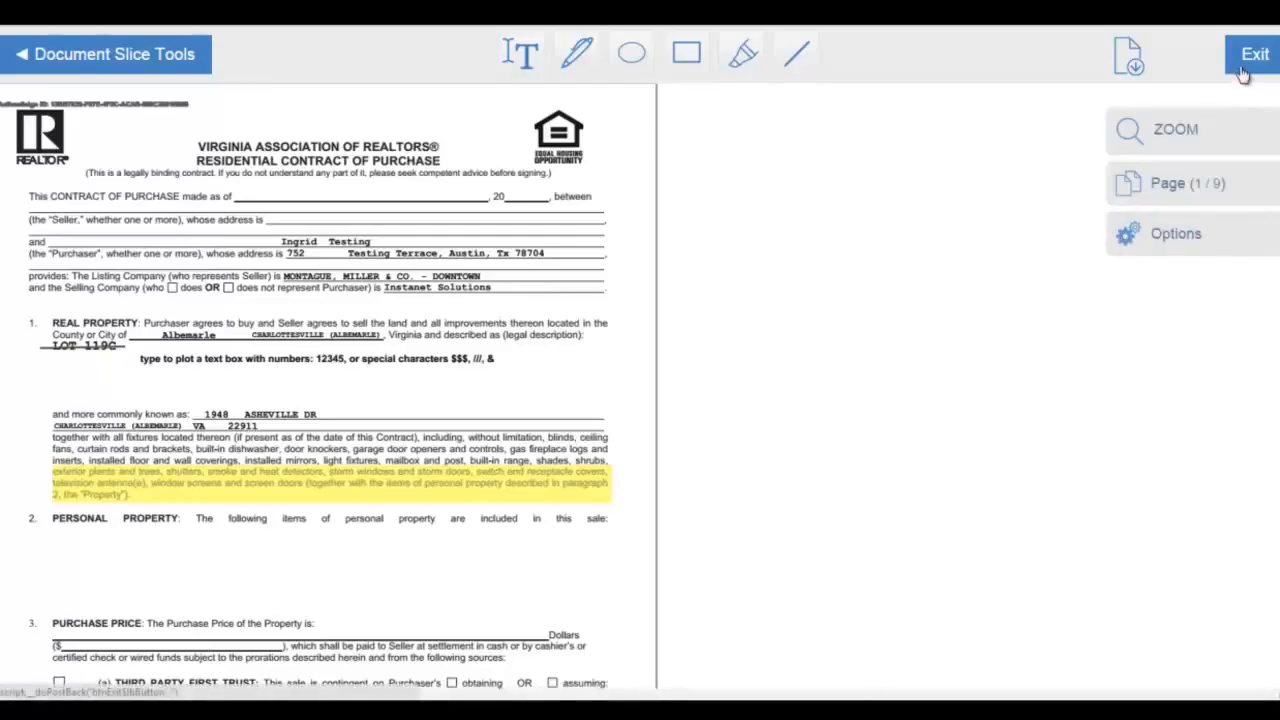
mouse_move(688, 296)
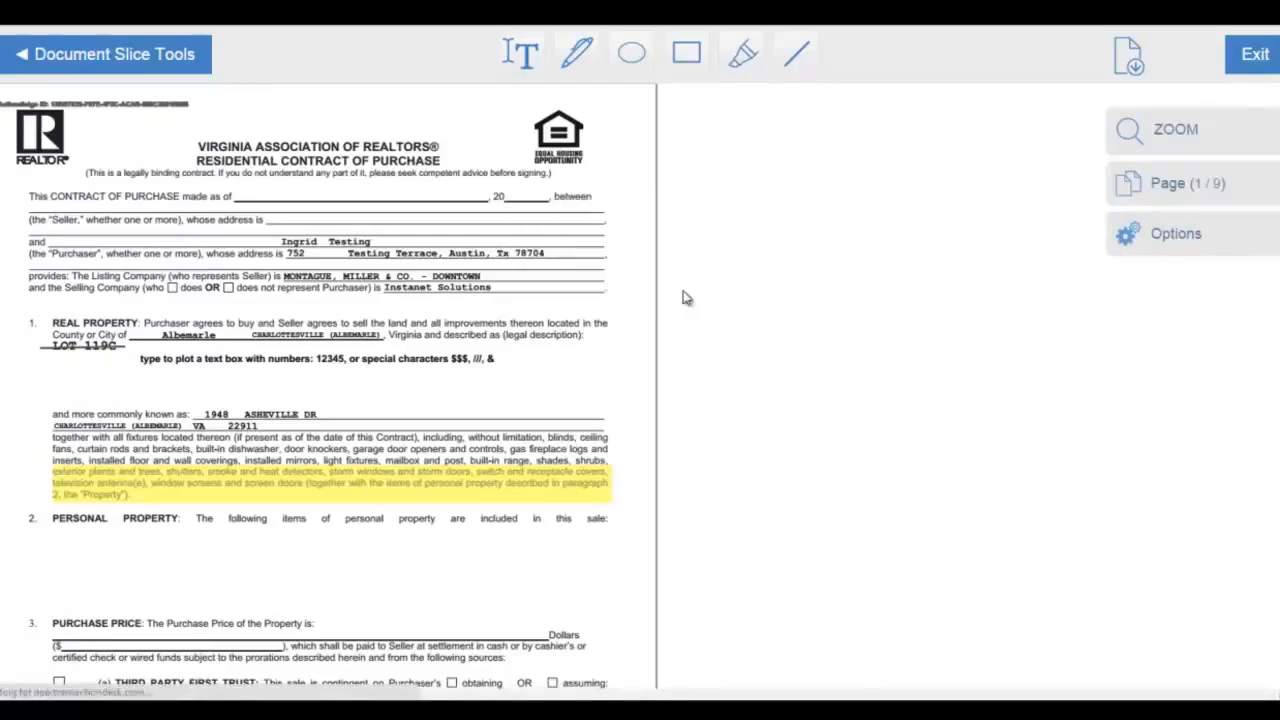
Exit the document editor and return to the transaction's document list
click(1254, 54)
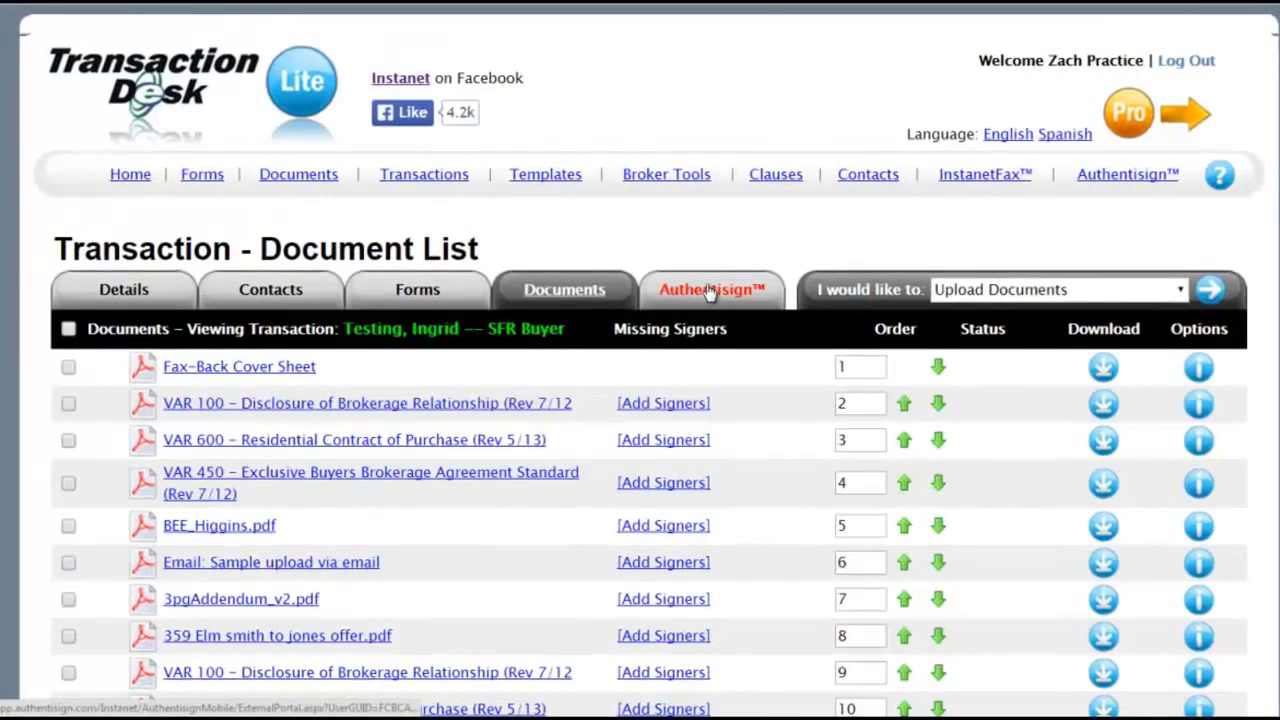
scroll(down, 3)
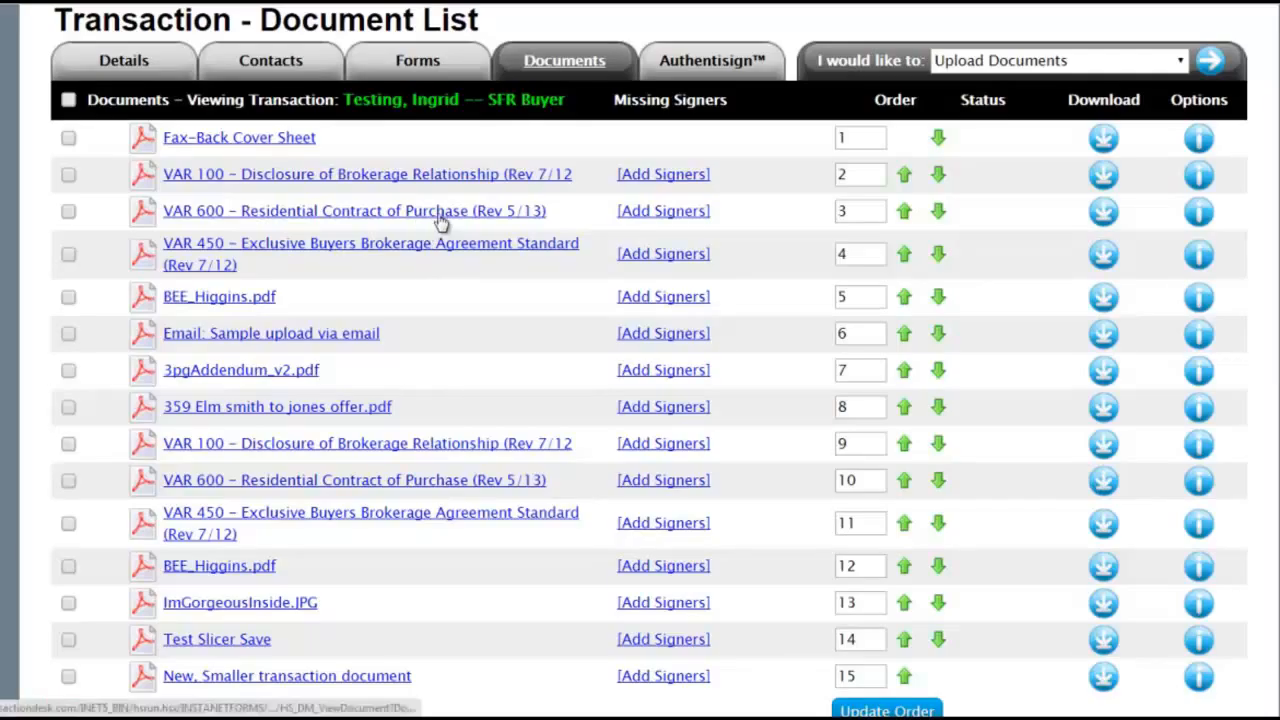
mouse_move(1176, 232)
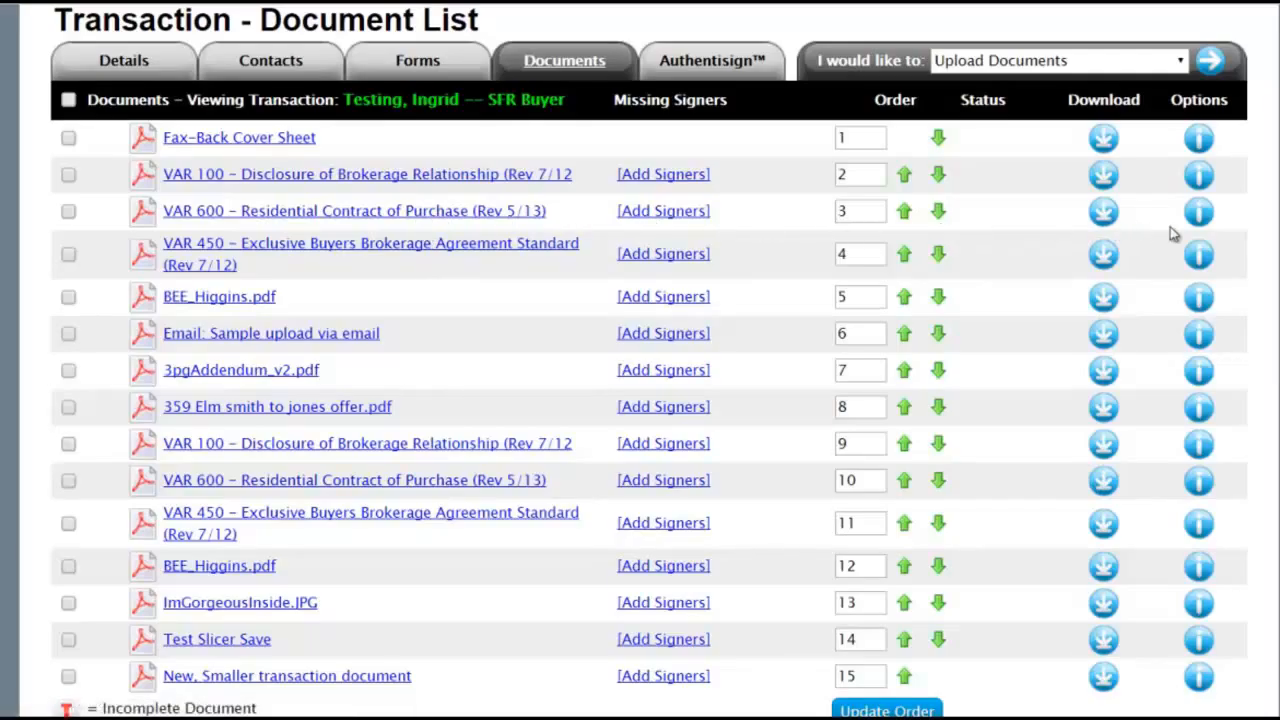
Rename the contract to 'VAR 600 – Residential Contract of Purchase -- Marked-Up' and save
click(1200, 210)
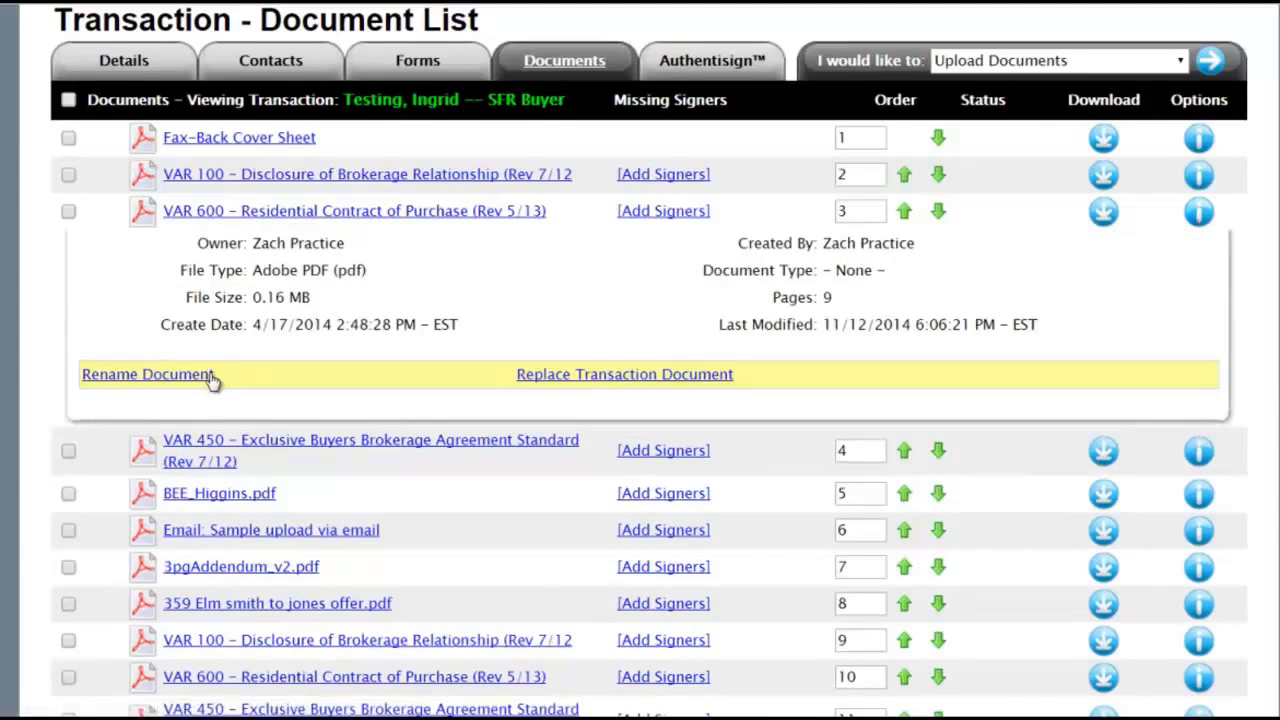
click(148, 374)
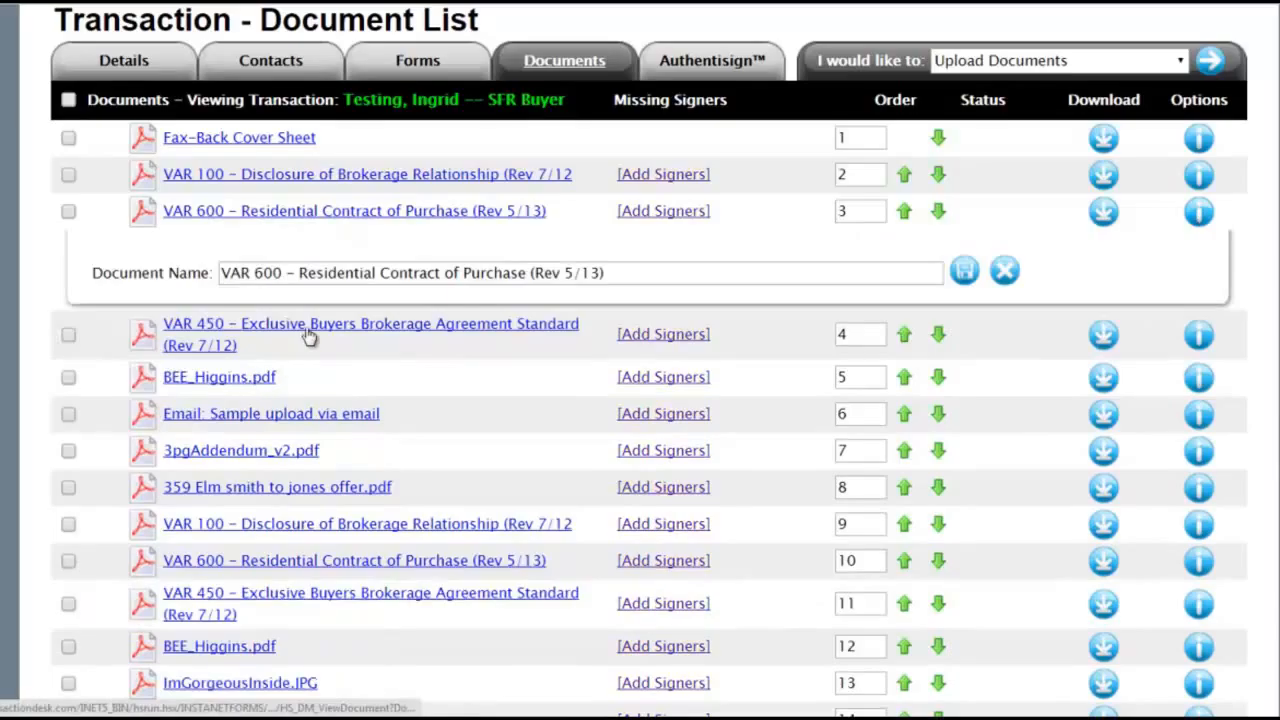
text(-- Marked-Up)
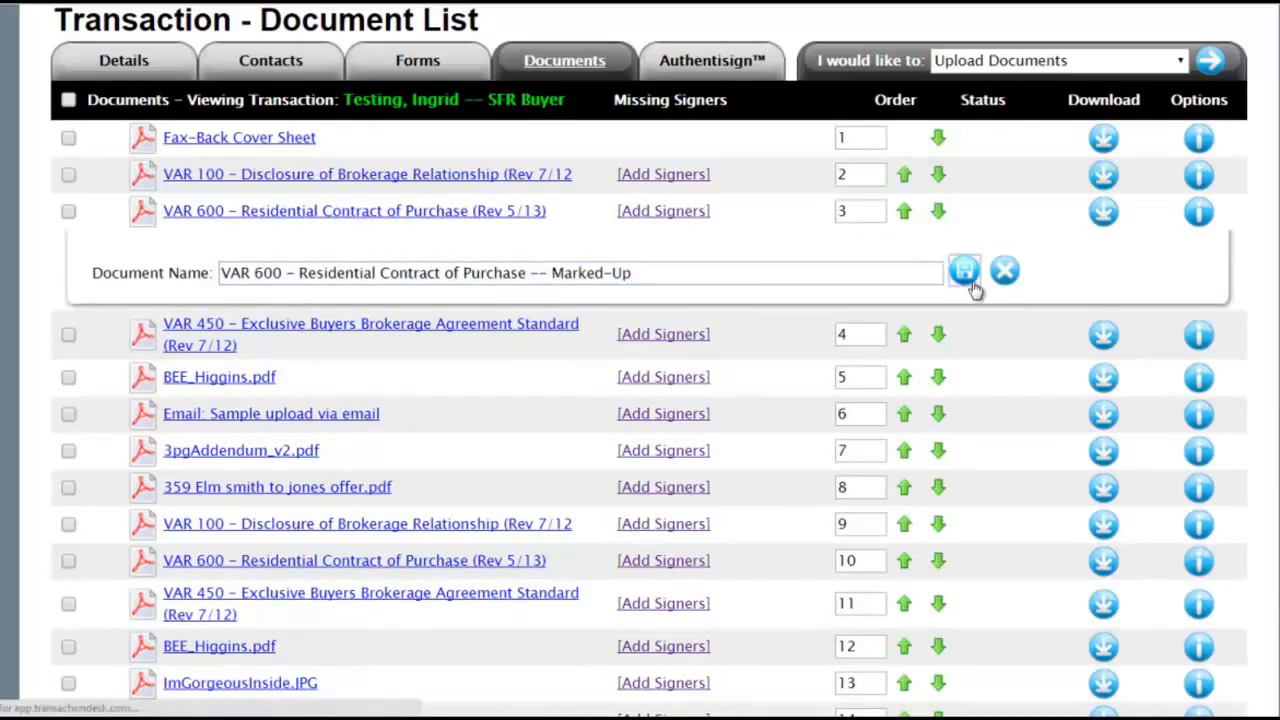
click(964, 272)
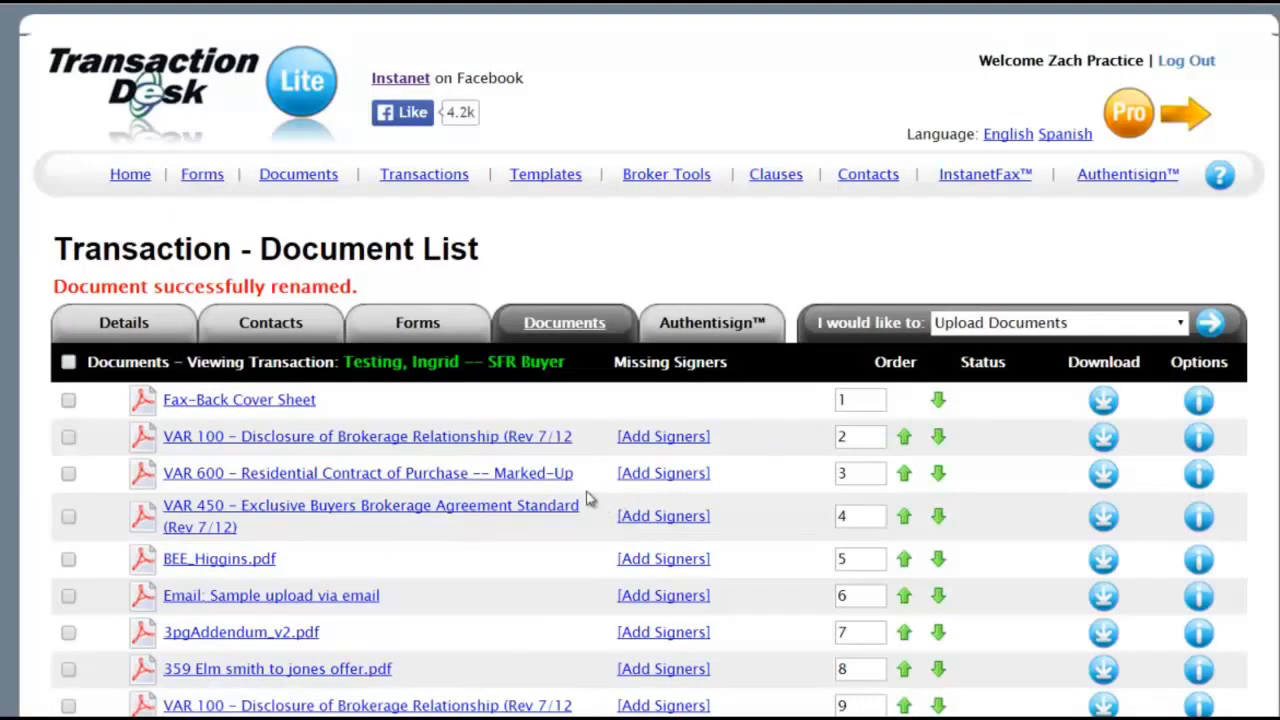
mouse_move(740, 444)
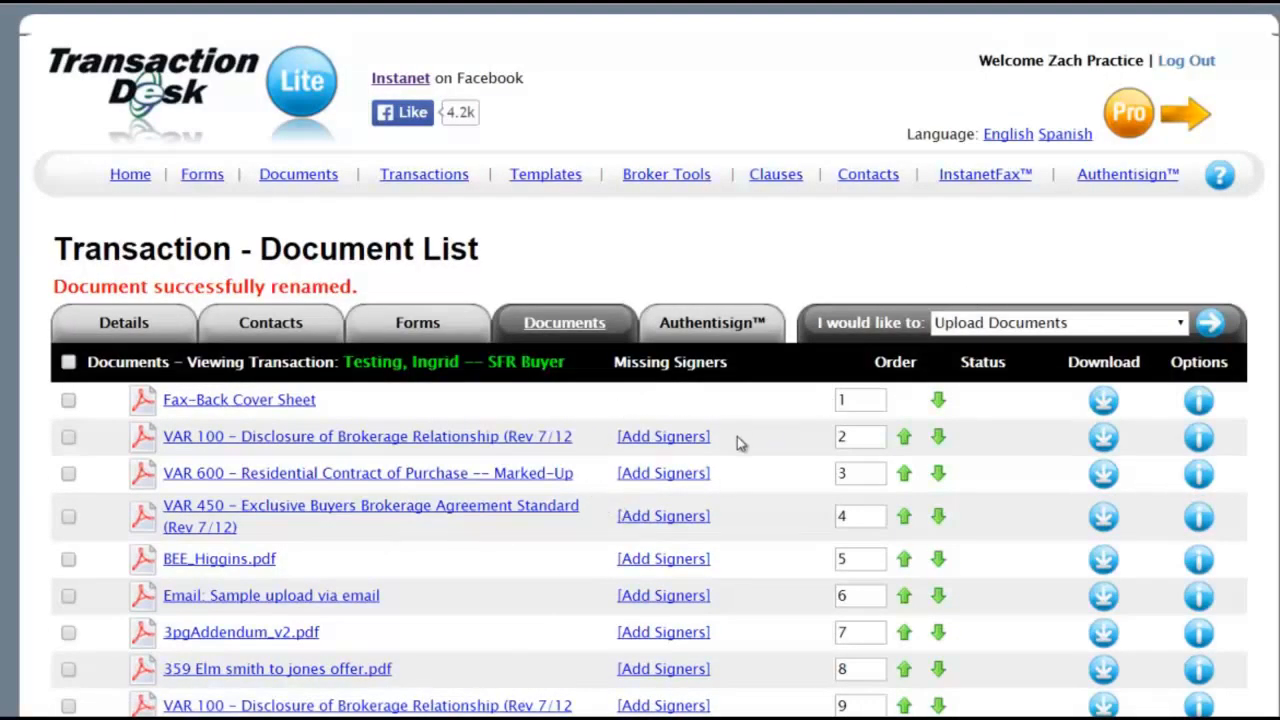